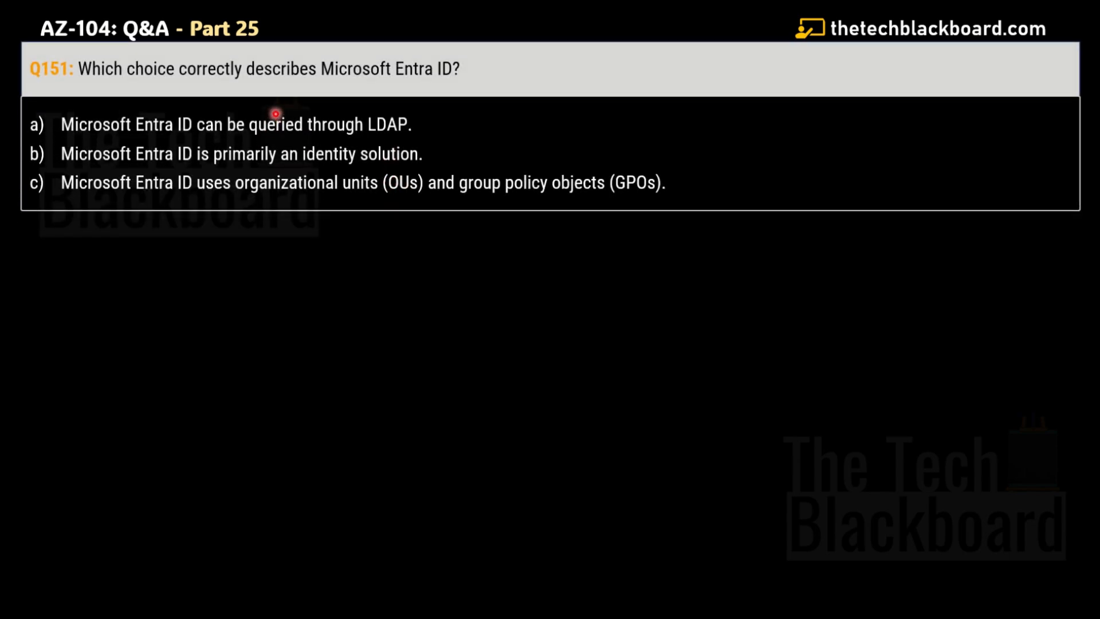
mouse_move(274, 107)
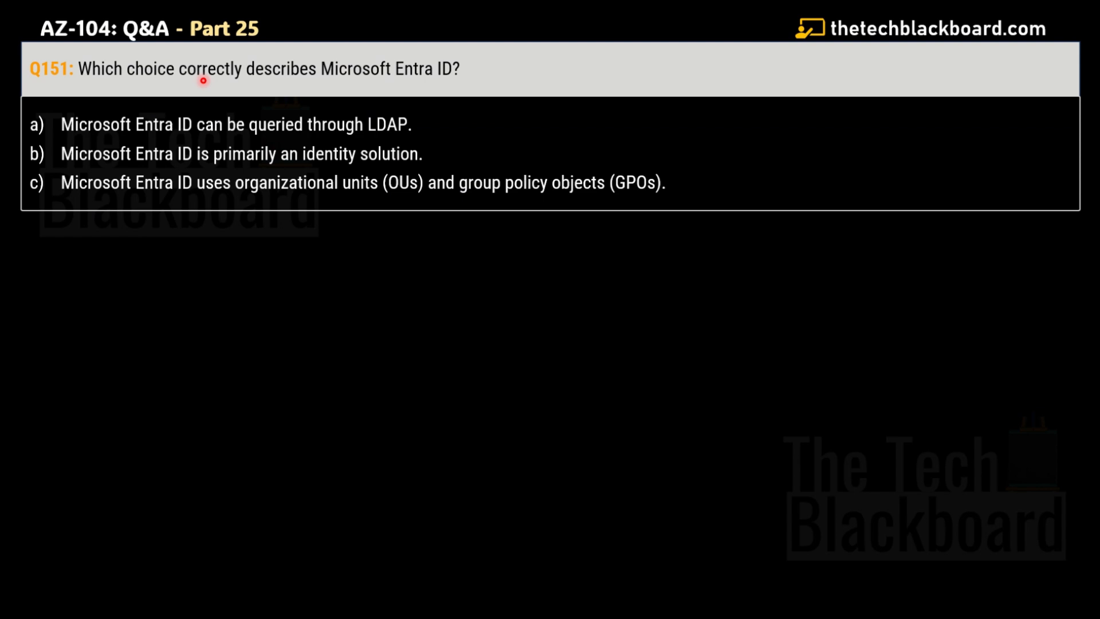
mouse_move(492, 80)
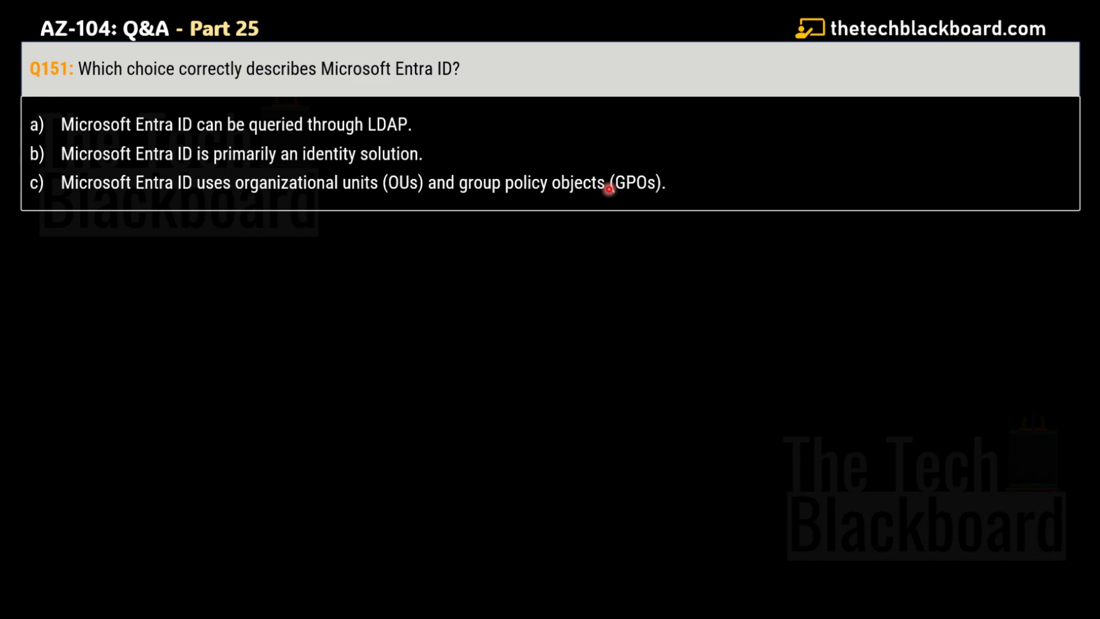
Reveal question 151's answer: option b, Microsoft Entra ID is primarily an identity solution
click(241, 153)
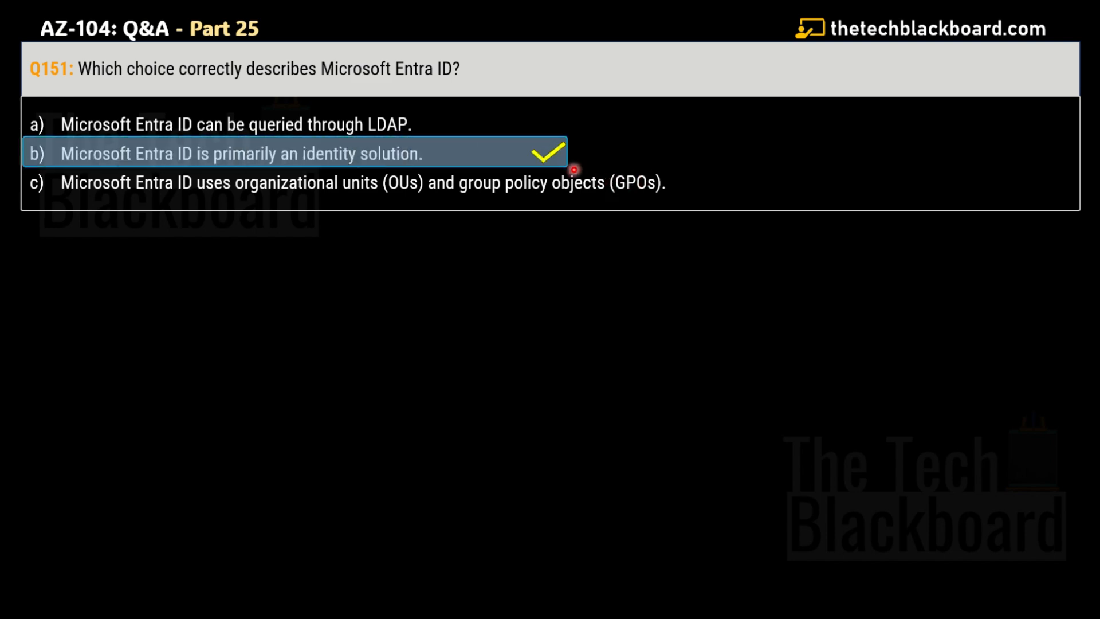
mouse_move(303, 161)
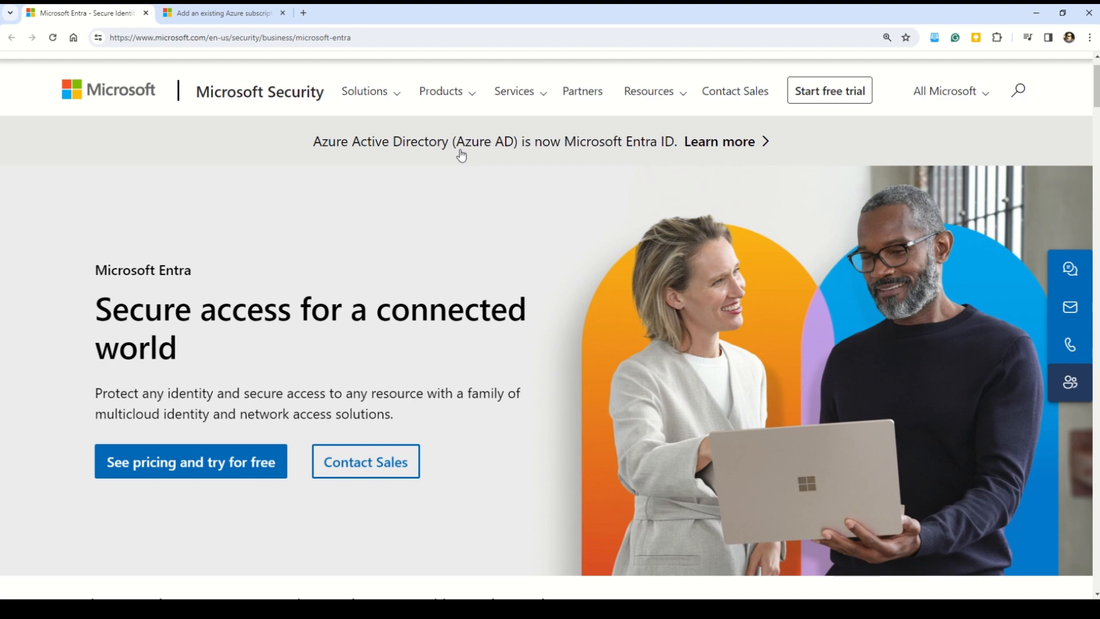
mouse_move(424, 140)
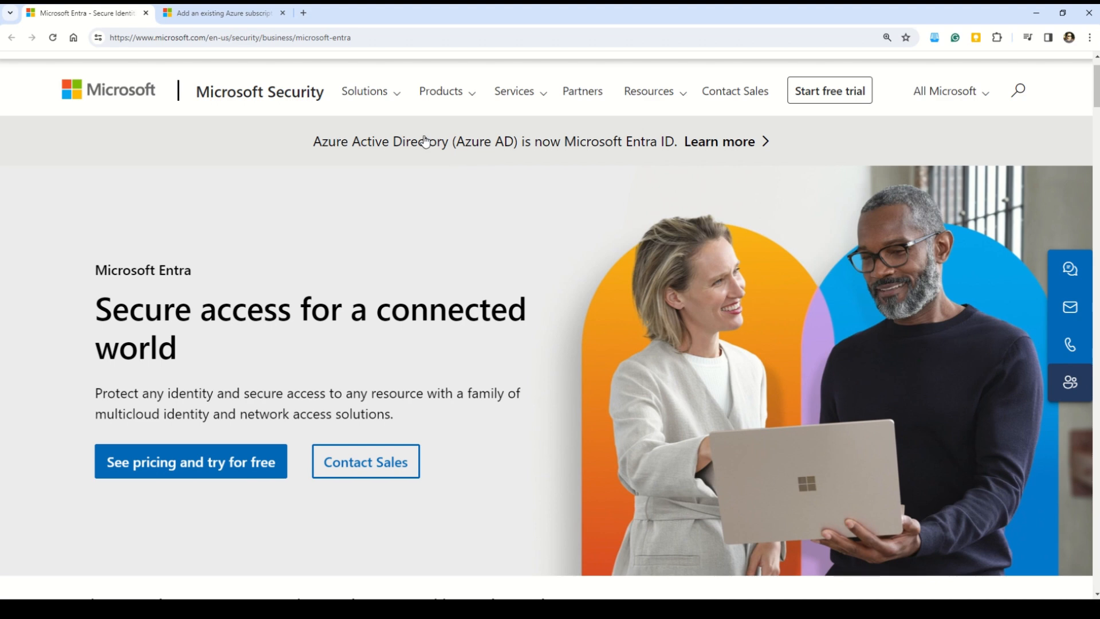
mouse_move(531, 158)
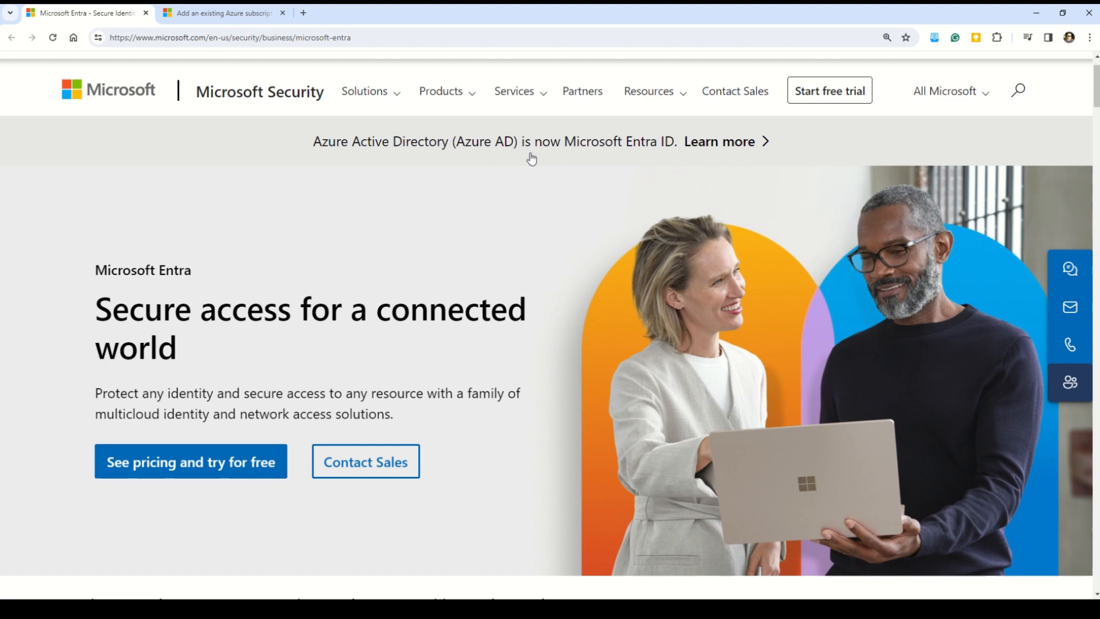
mouse_move(668, 149)
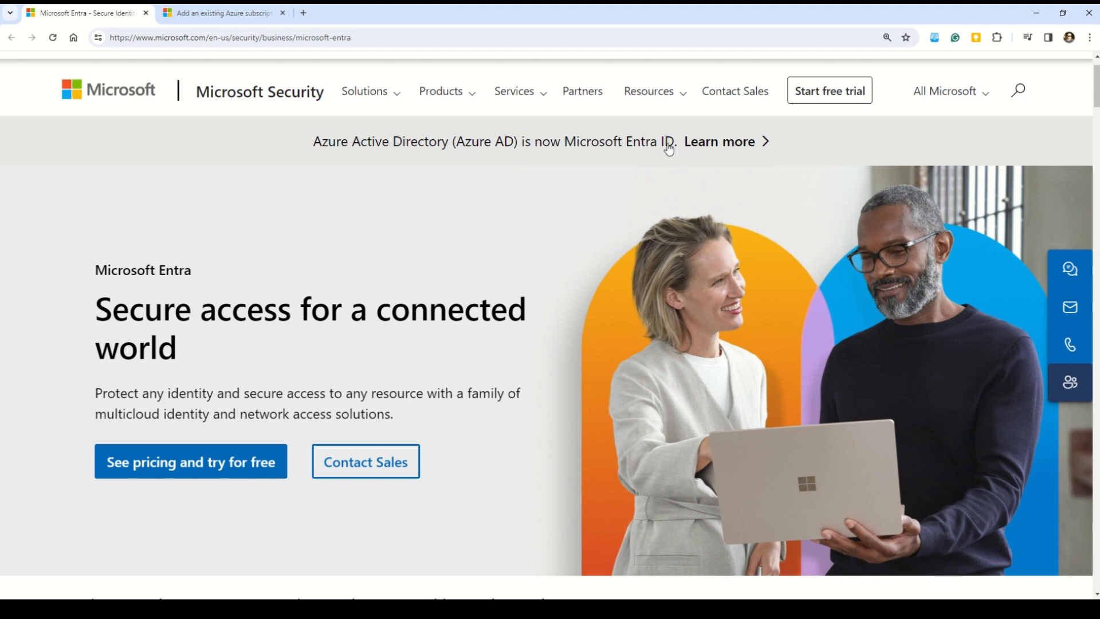
mouse_move(492, 159)
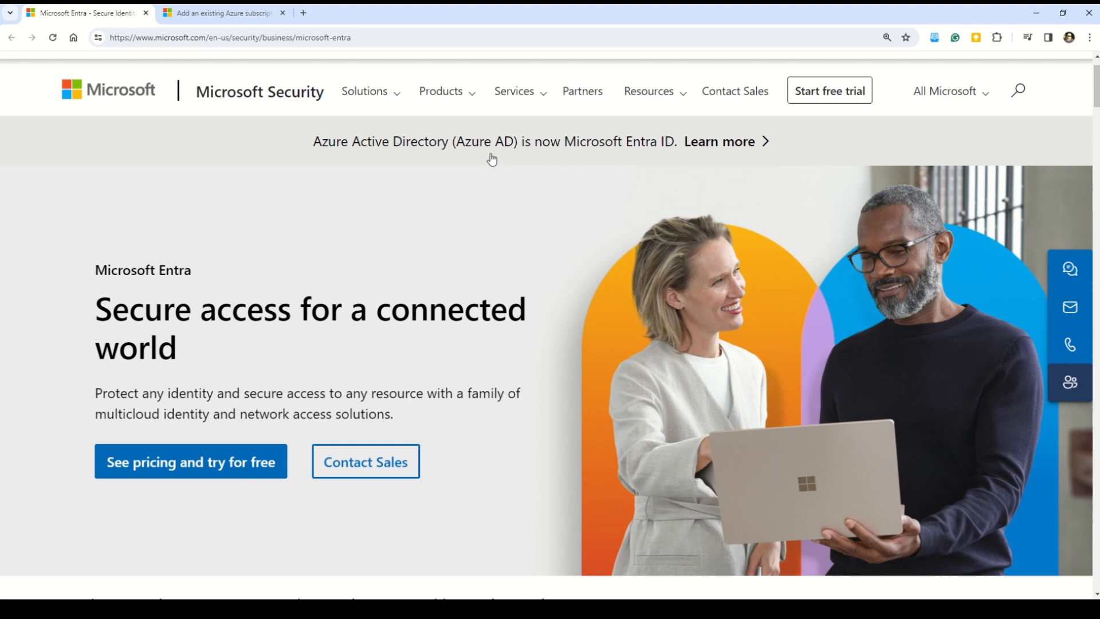
Highlight the Secure access heading and the identity and network access solution description on the Entra page
double_click(142, 270)
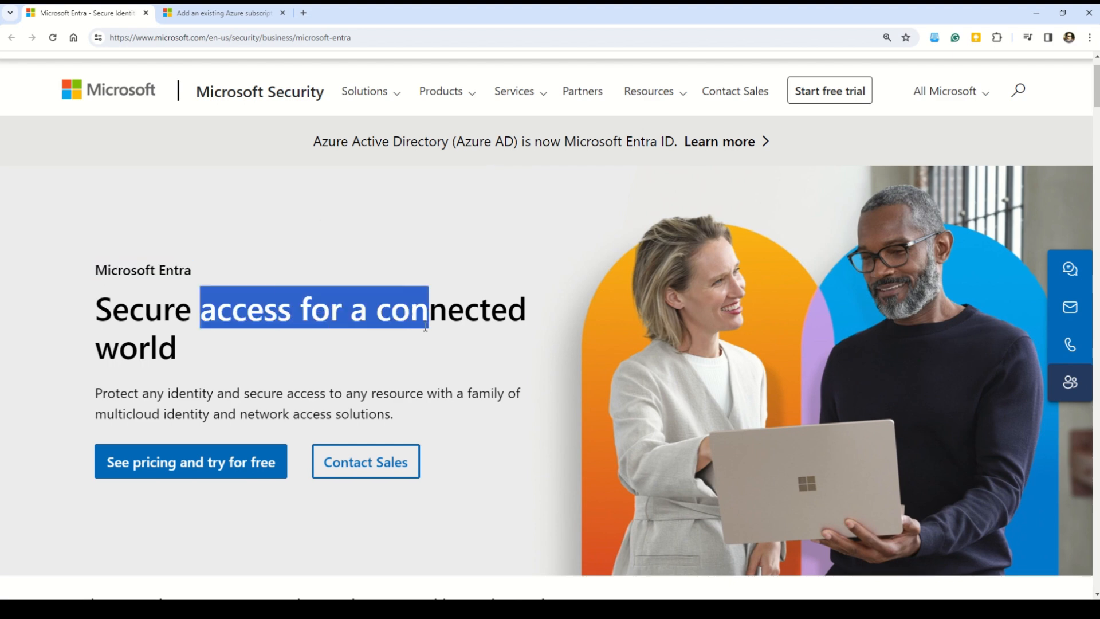
drag(423, 323, 522, 323)
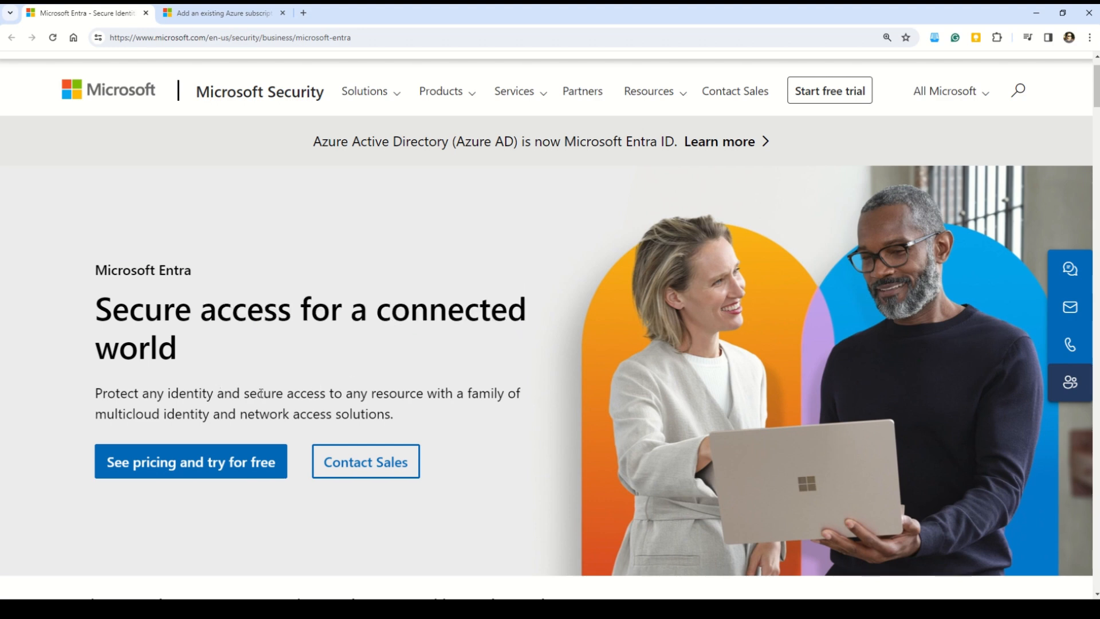
drag(218, 393, 489, 393)
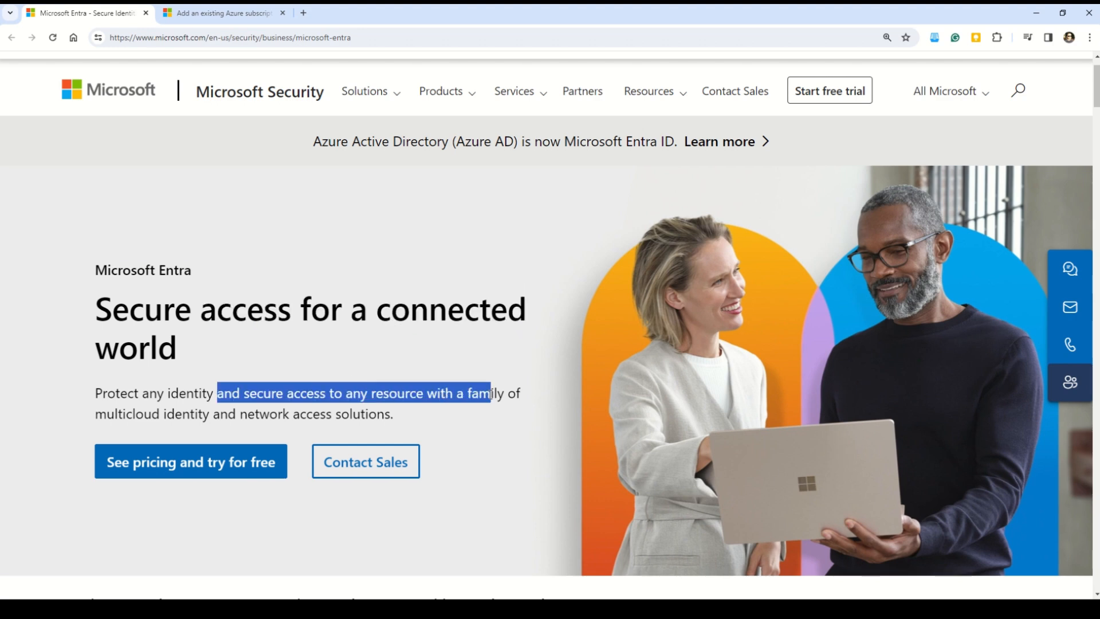
click(151, 420)
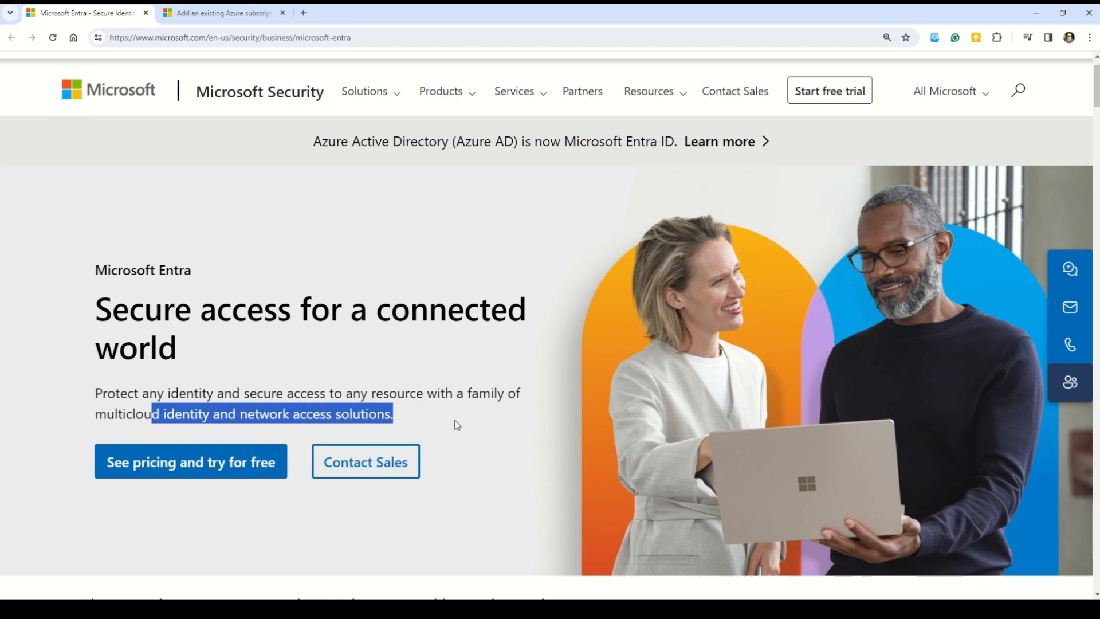
Scroll past the benefit cards and Take a tour section to the Explore the Microsoft Entra product family list
scroll(down, 3)
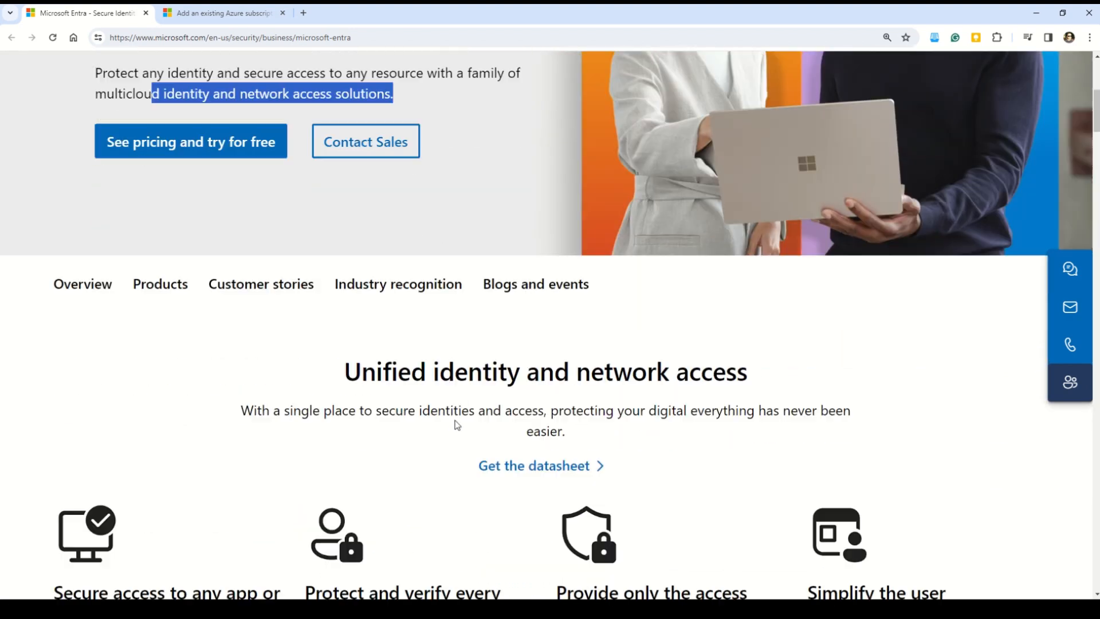
scroll(down, 3)
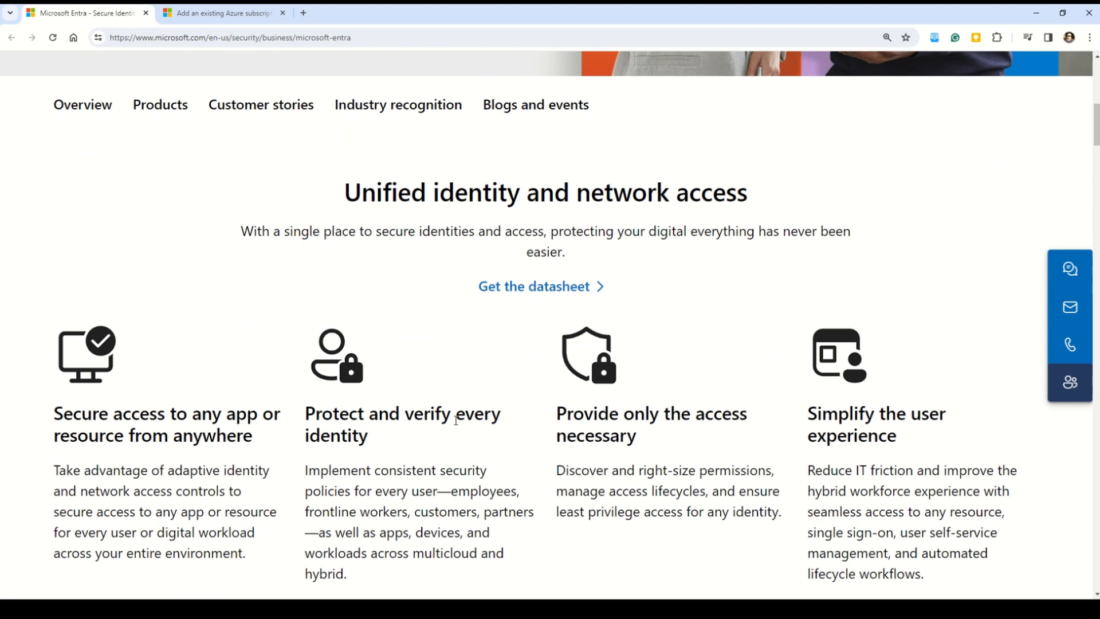
mouse_move(455, 410)
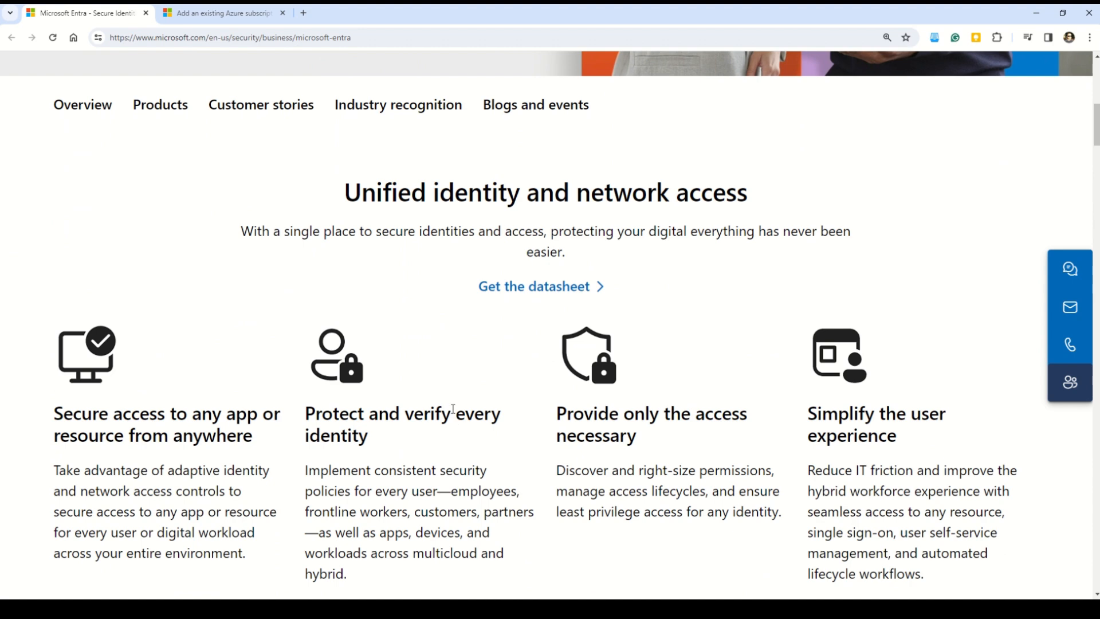
scroll(down, 3)
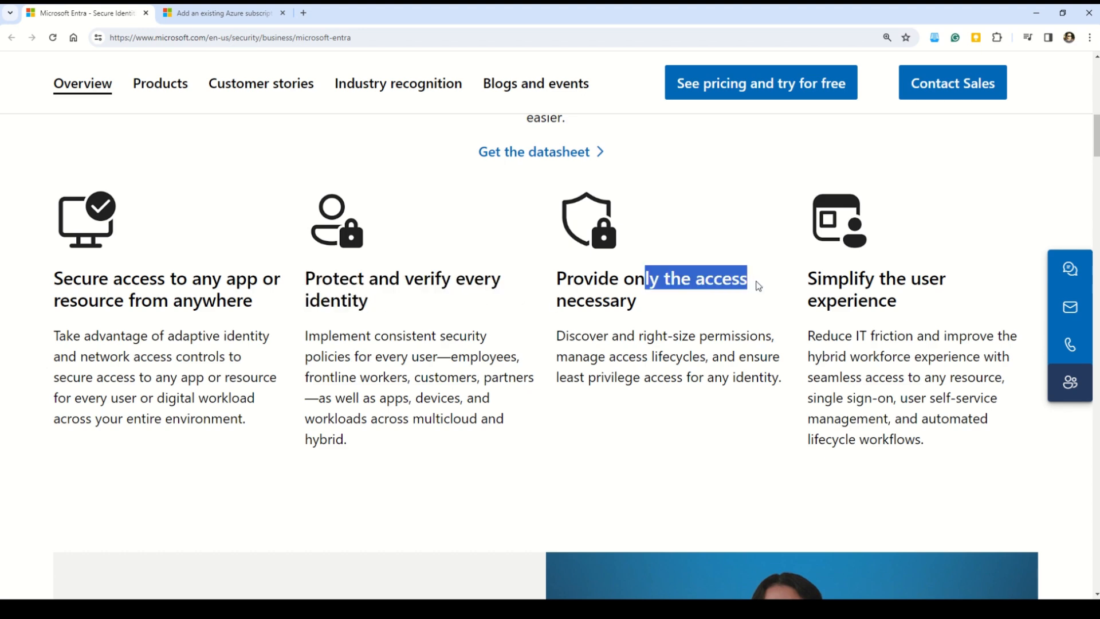
mouse_move(849, 284)
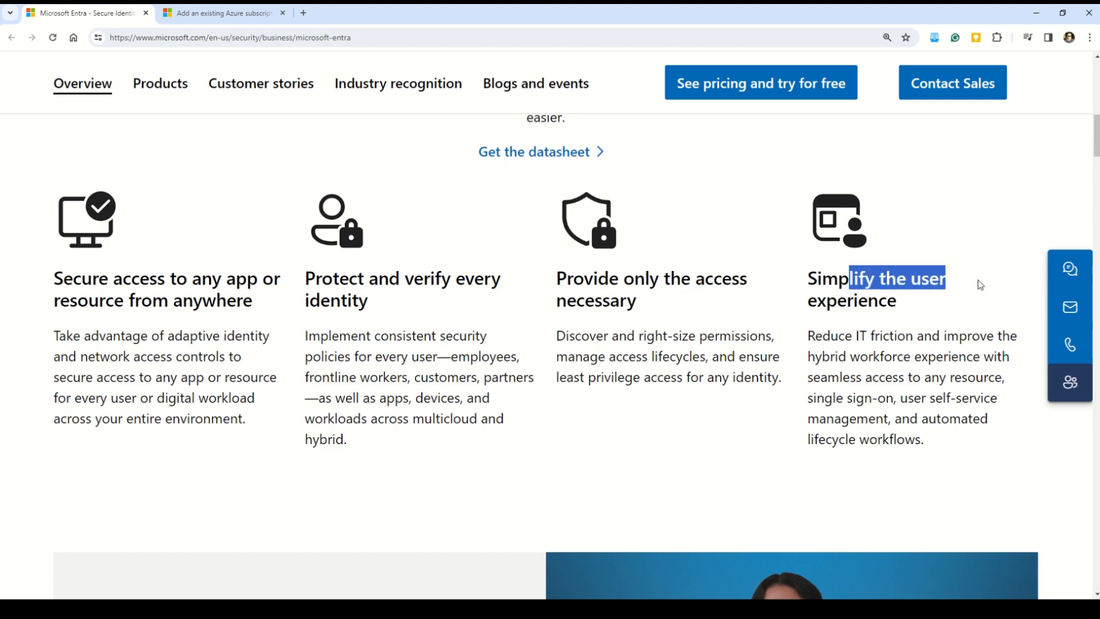
scroll(down, 3)
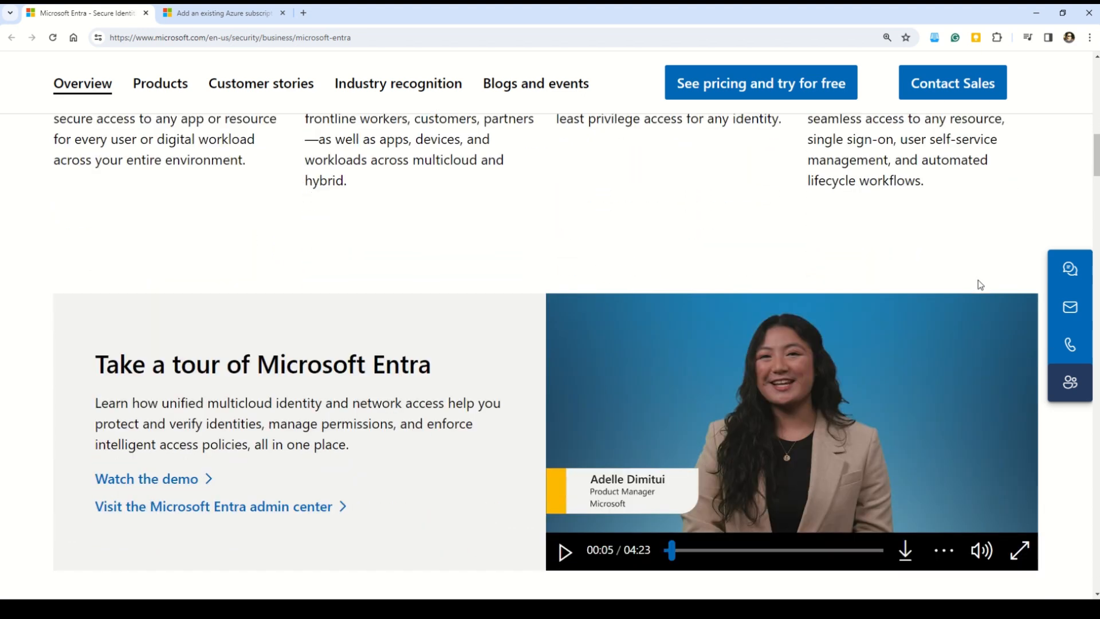
scroll(down, 3)
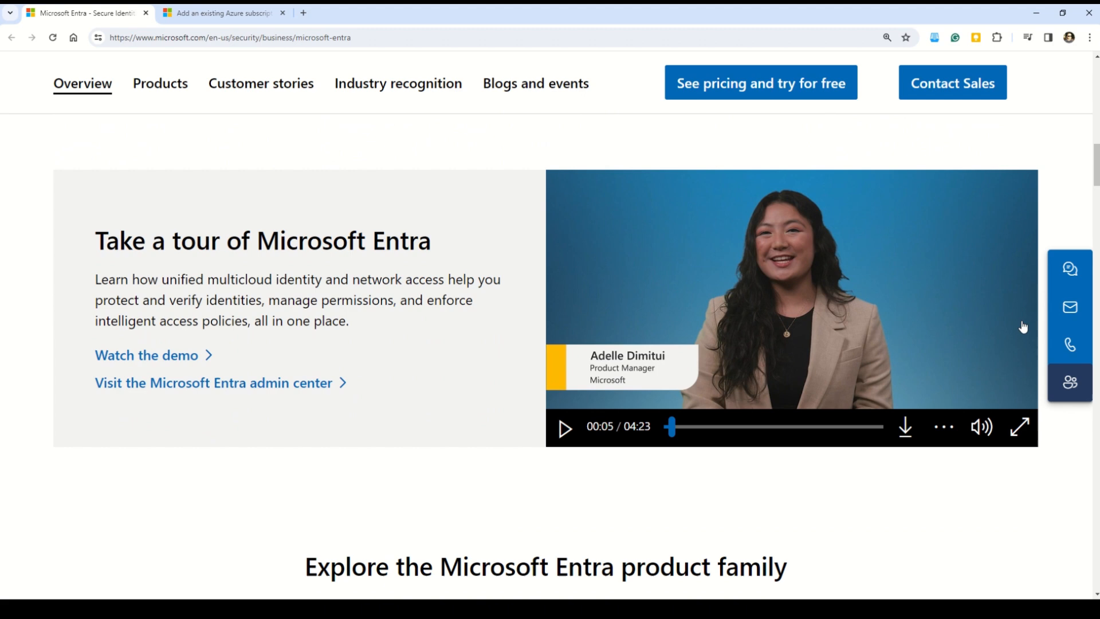
scroll(down, 3)
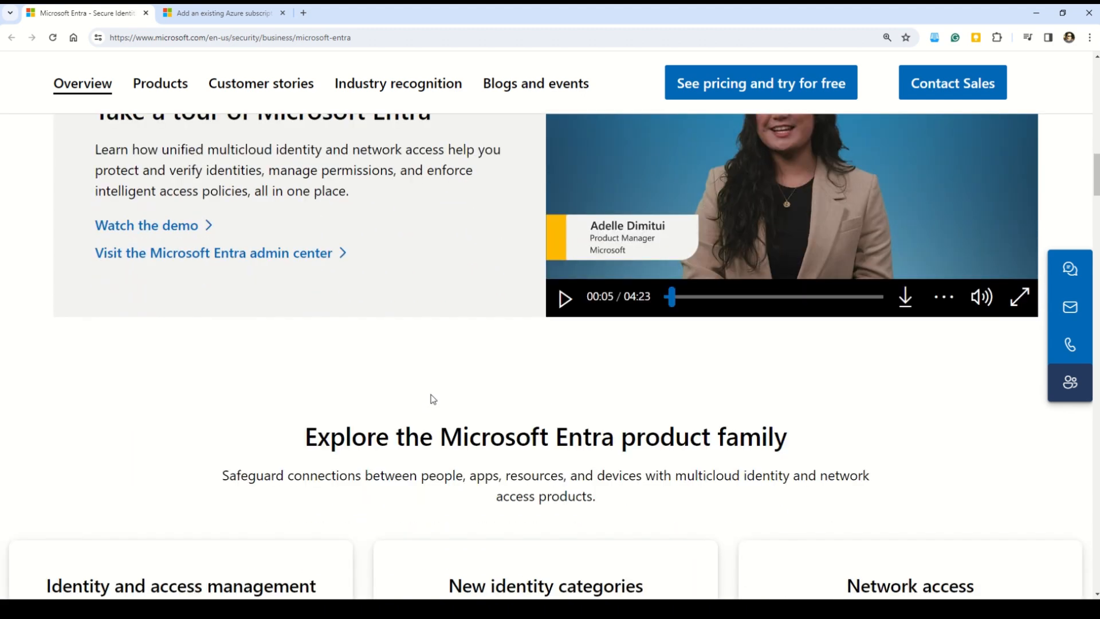
scroll(down, 3)
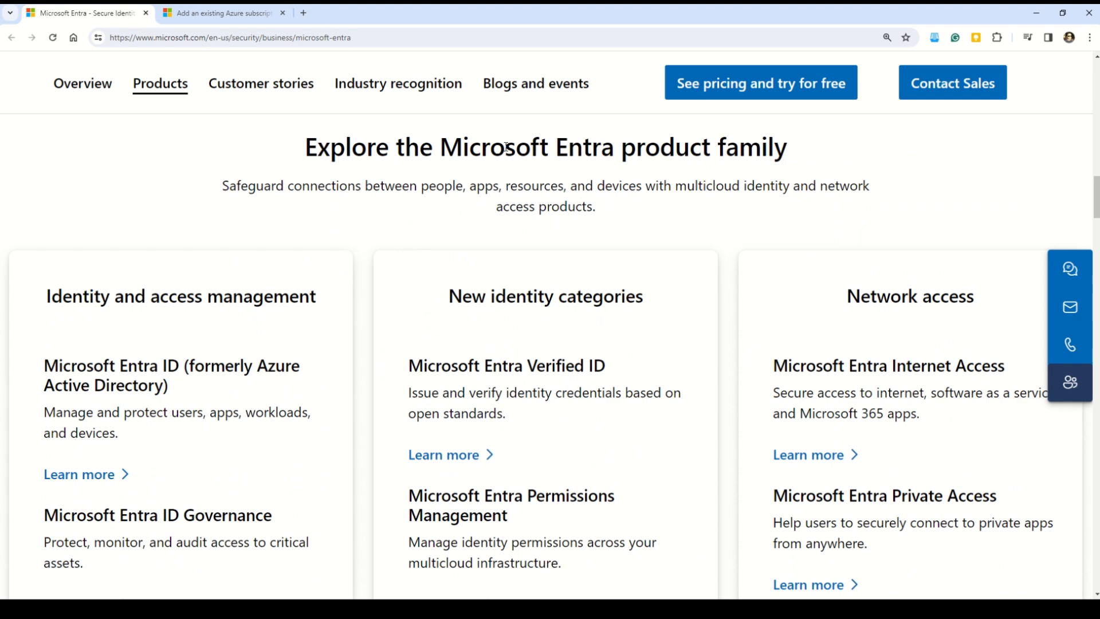
drag(503, 146, 787, 146)
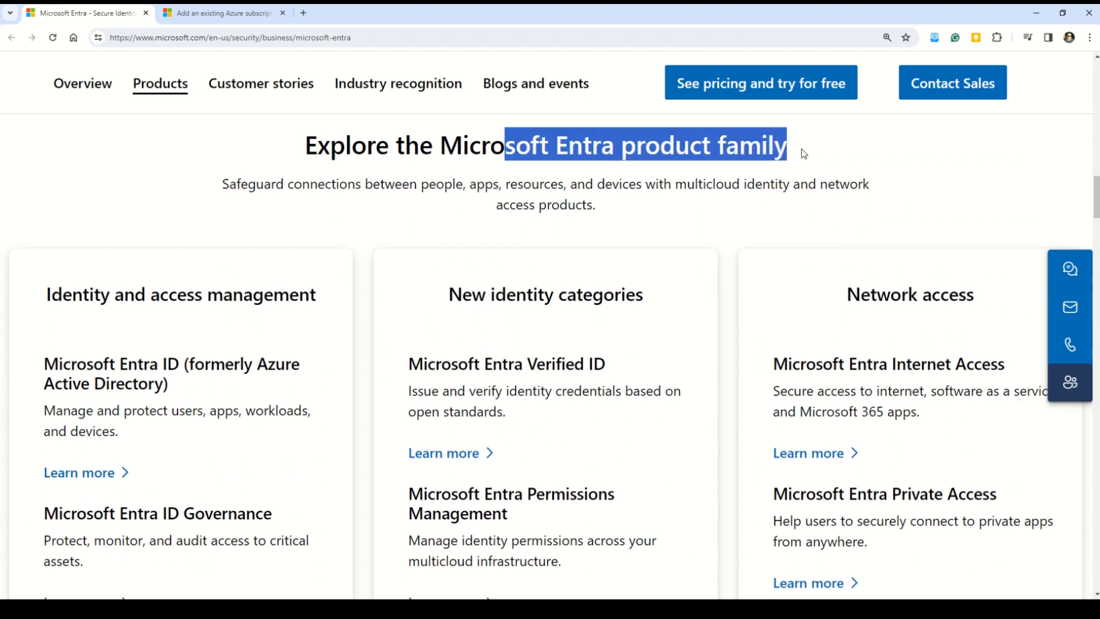
scroll(down, 3)
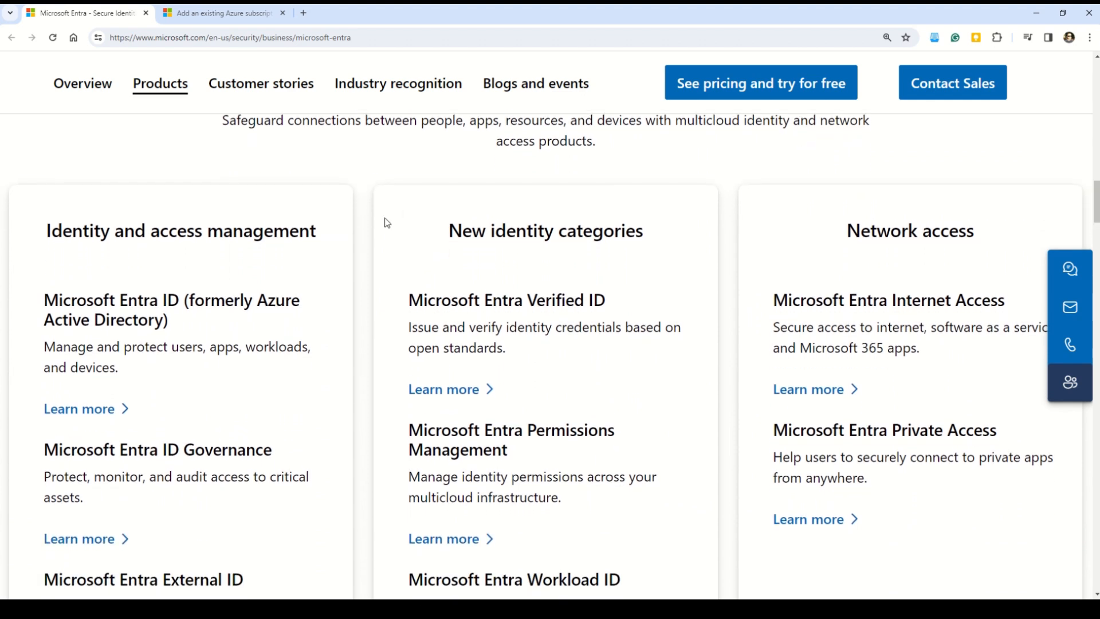
drag(125, 230, 242, 230)
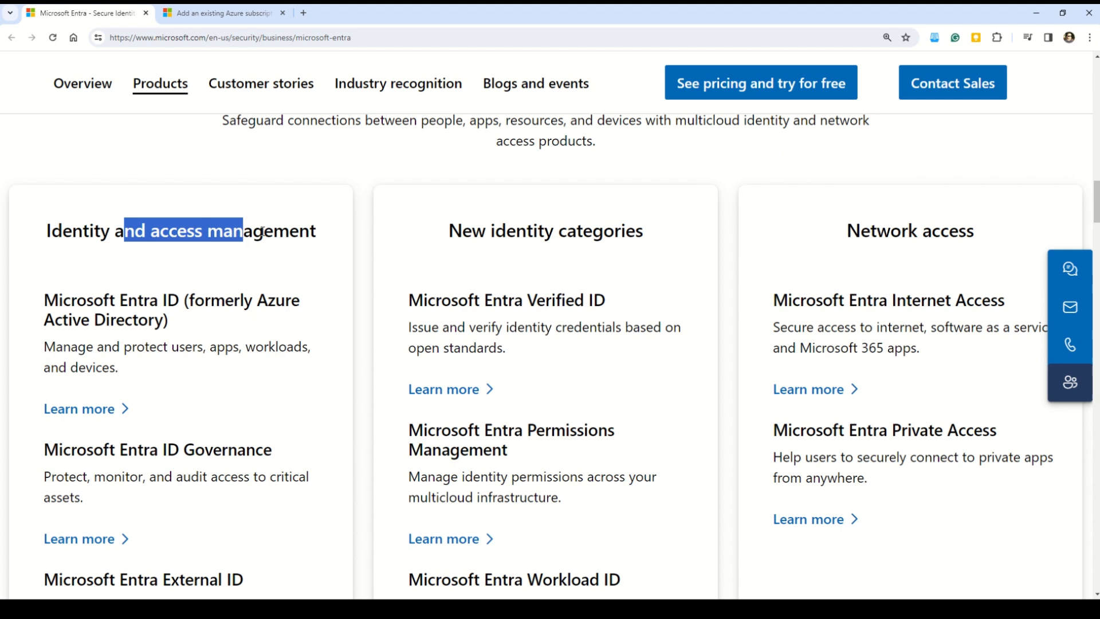
drag(235, 231, 316, 230)
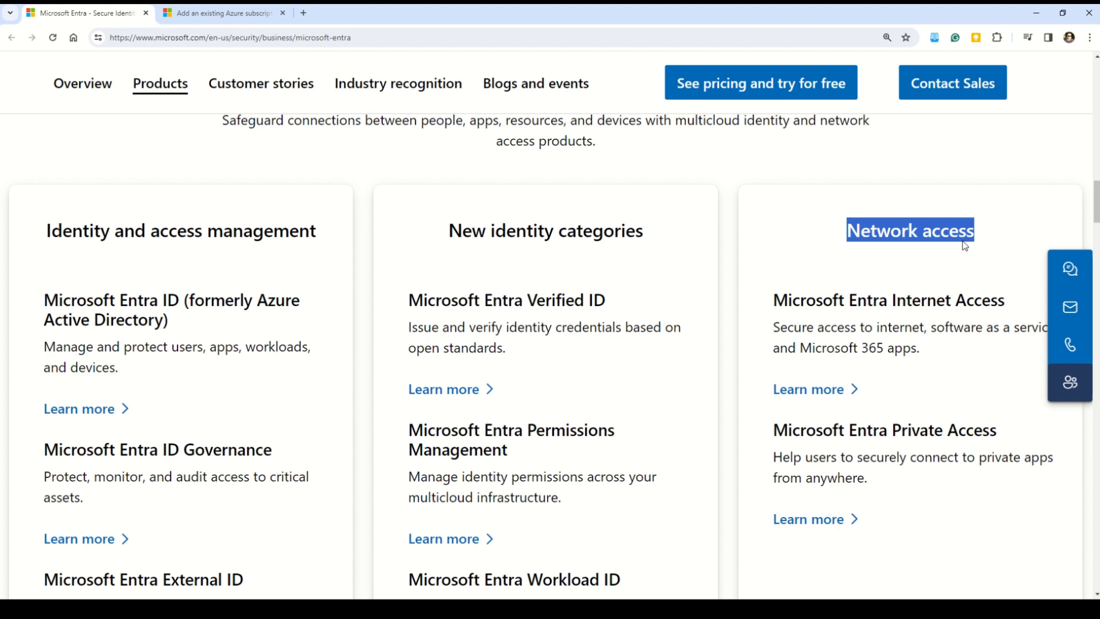
mouse_move(177, 247)
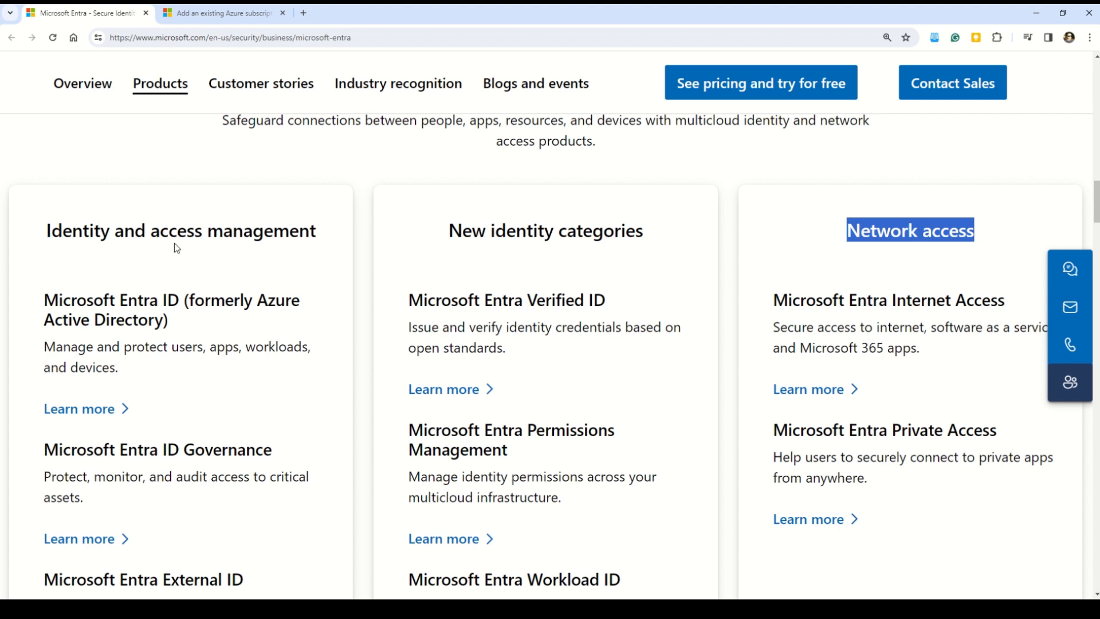
scroll(down, 3)
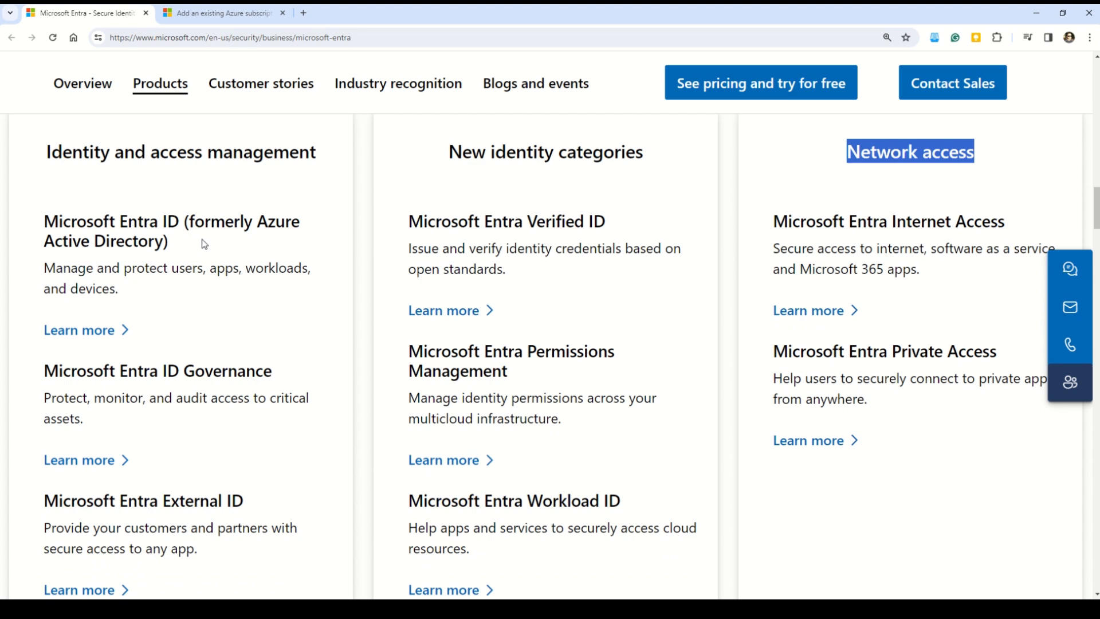
scroll(down, 3)
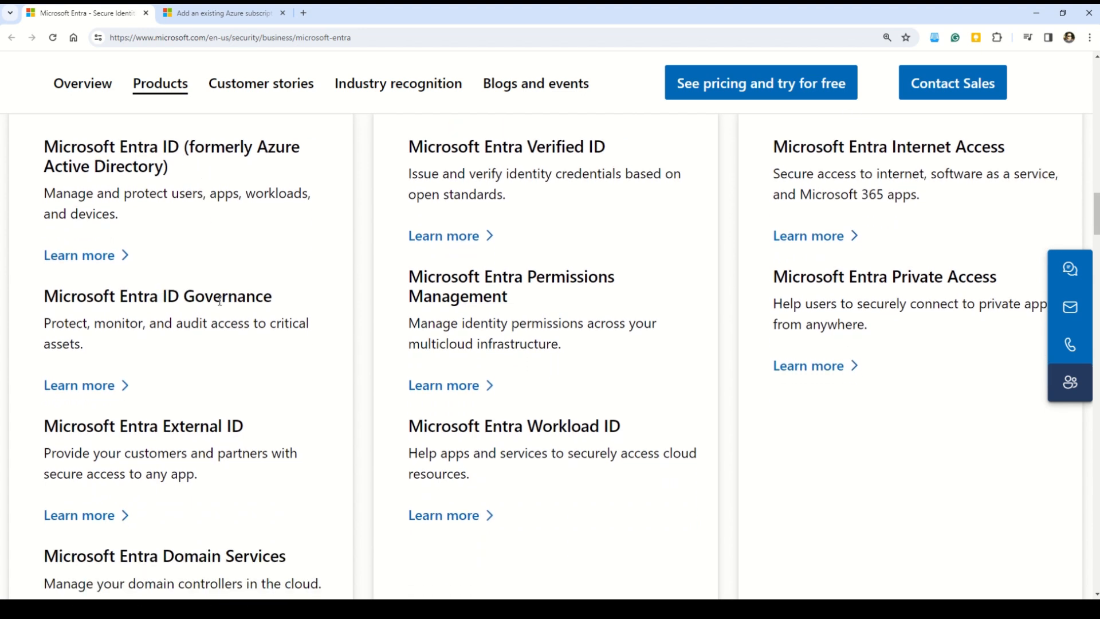
scroll(down, 3)
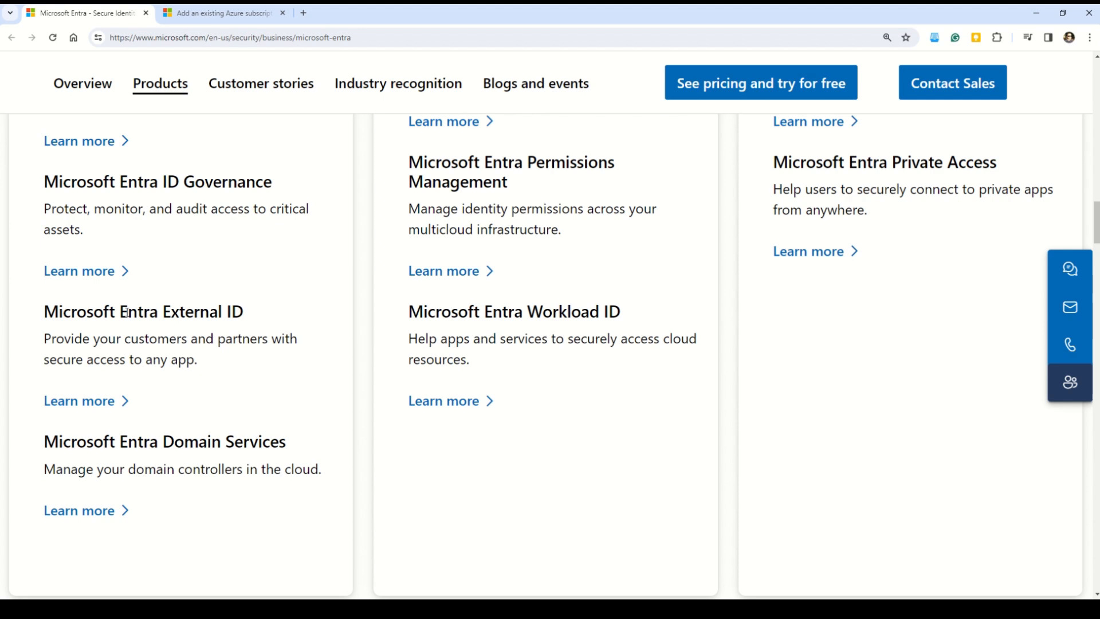
drag(92, 441, 235, 441)
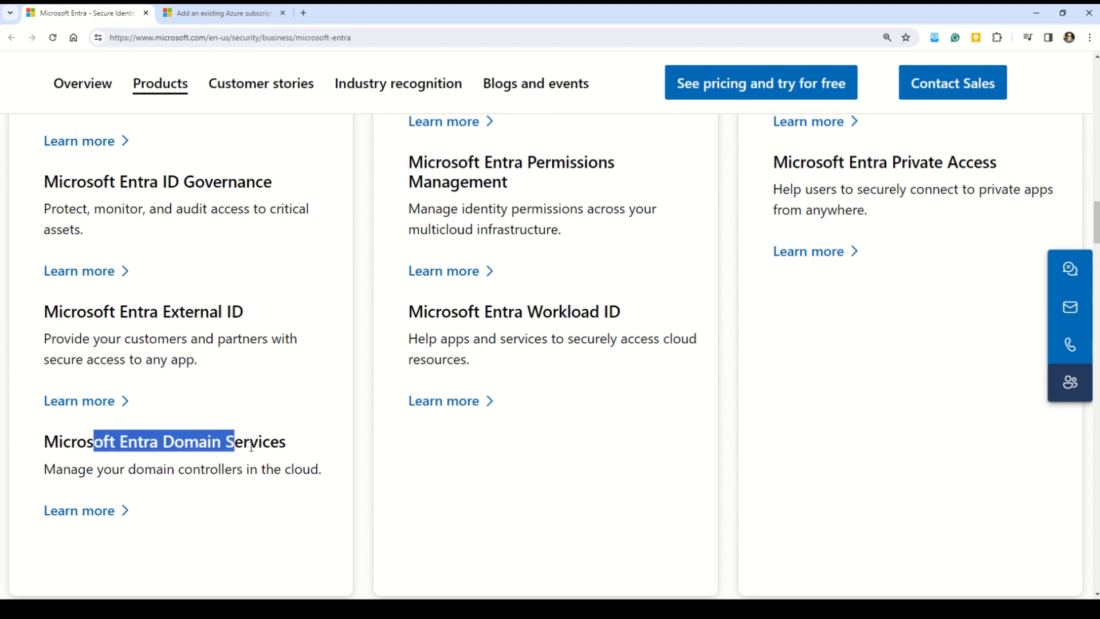
scroll(up, 3)
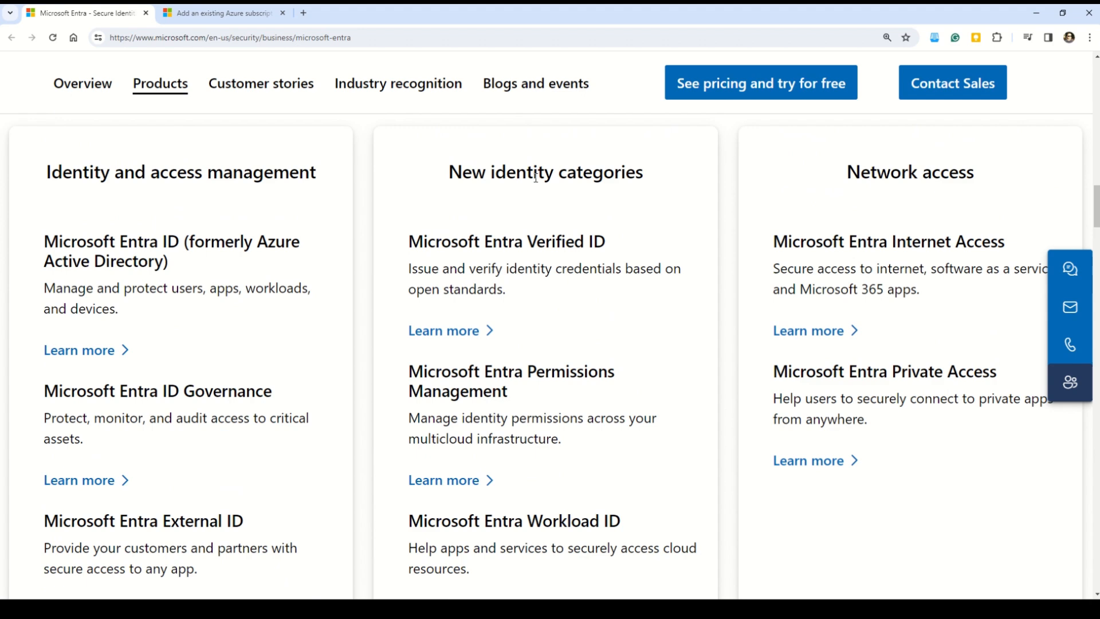
scroll(down, 3)
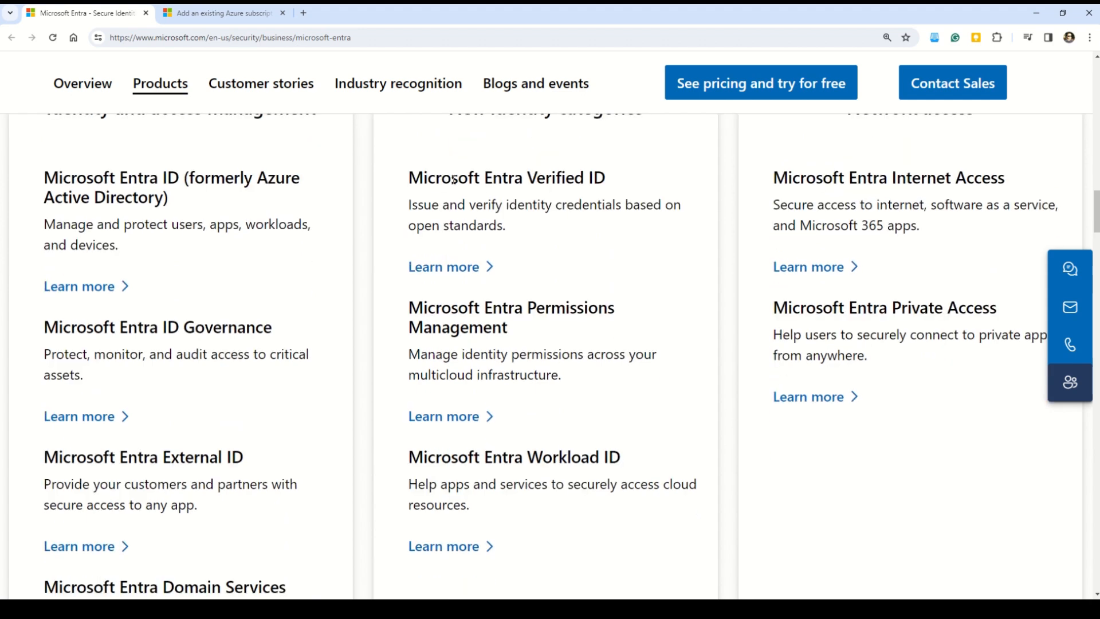
drag(453, 177, 604, 178)
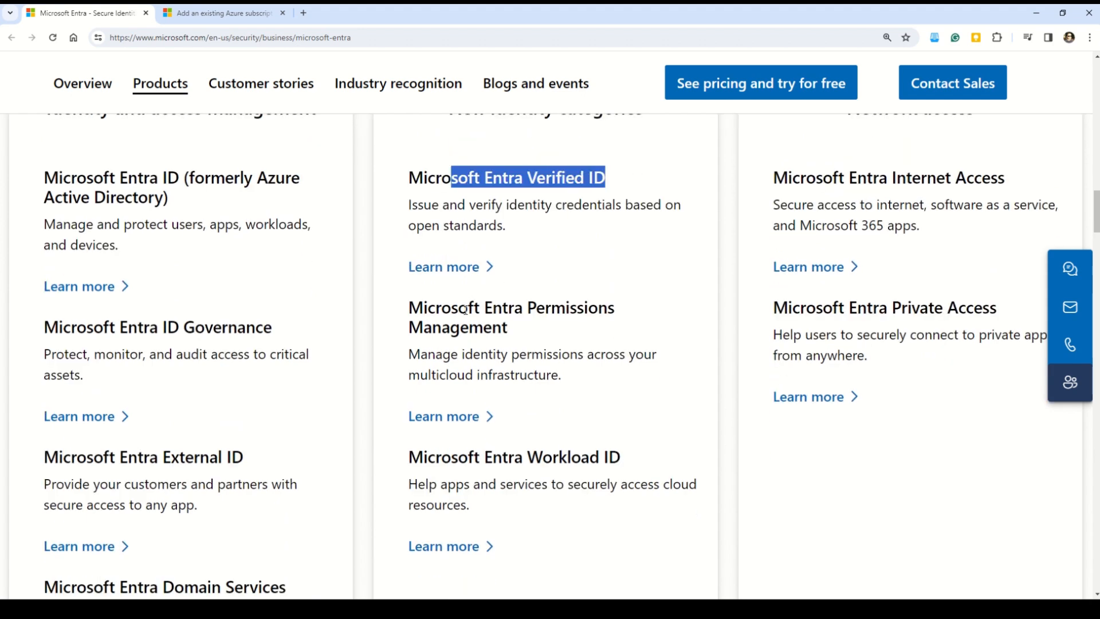
drag(449, 177, 539, 327)
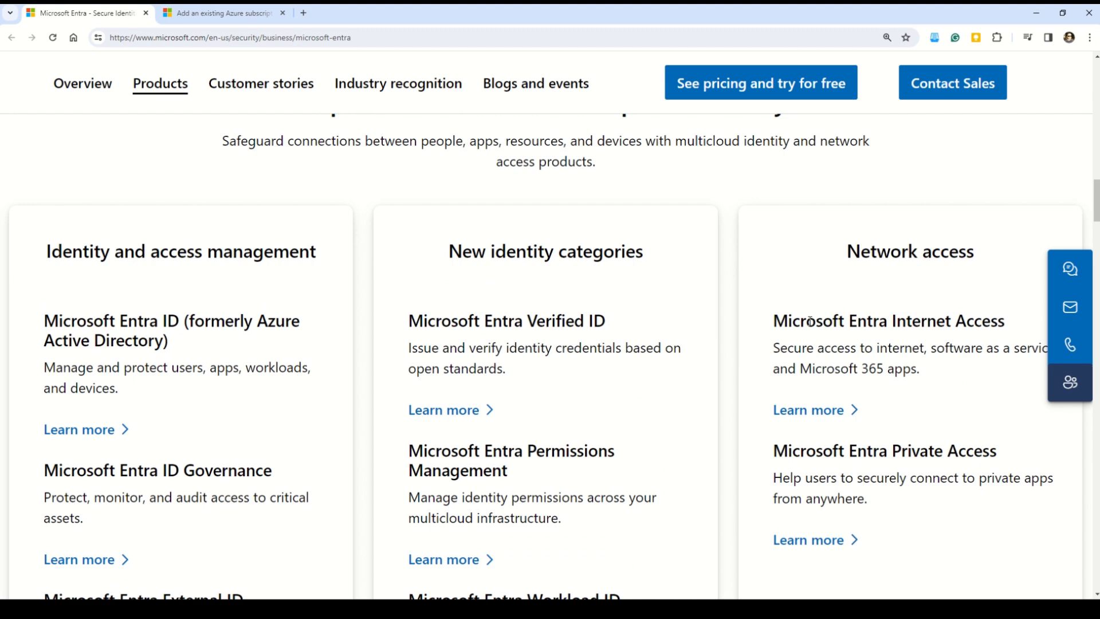
drag(807, 321, 1004, 321)
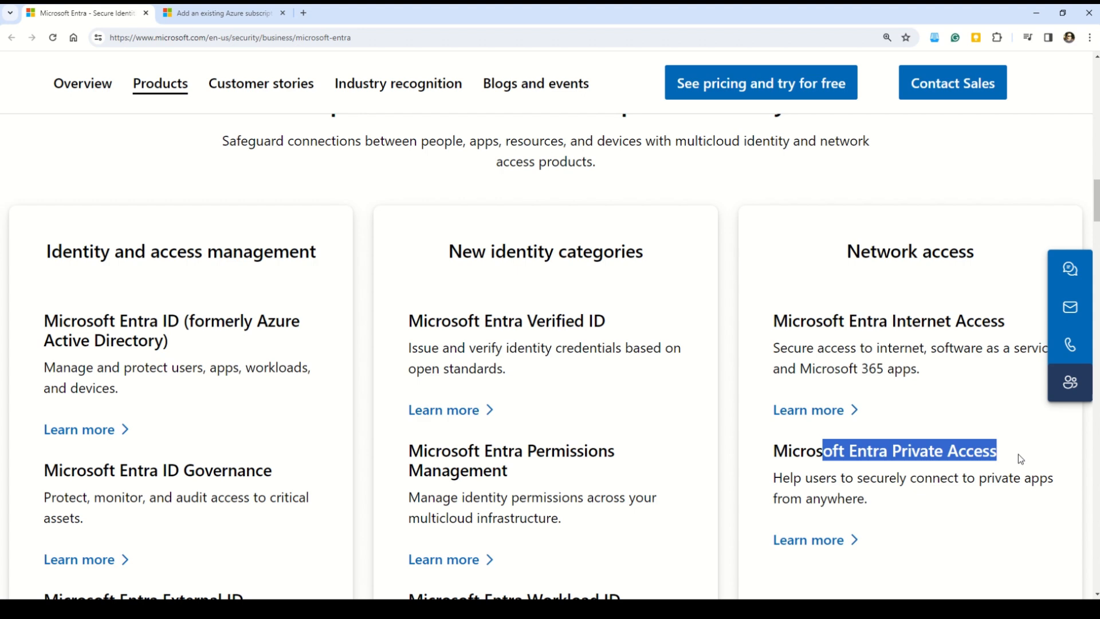
scroll(down, 3)
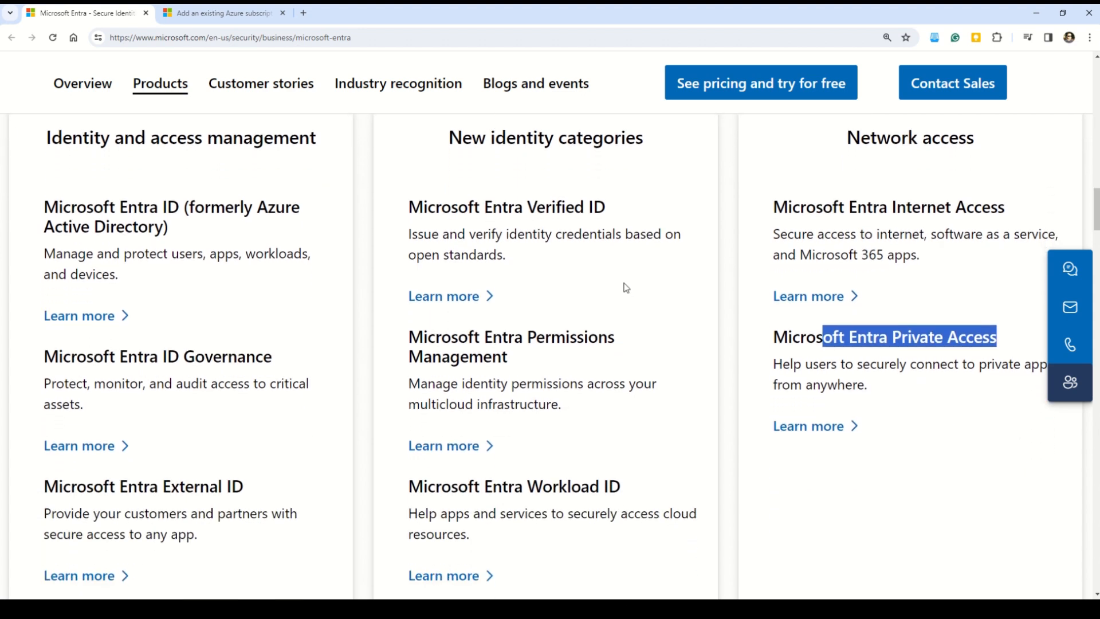
scroll(down, 3)
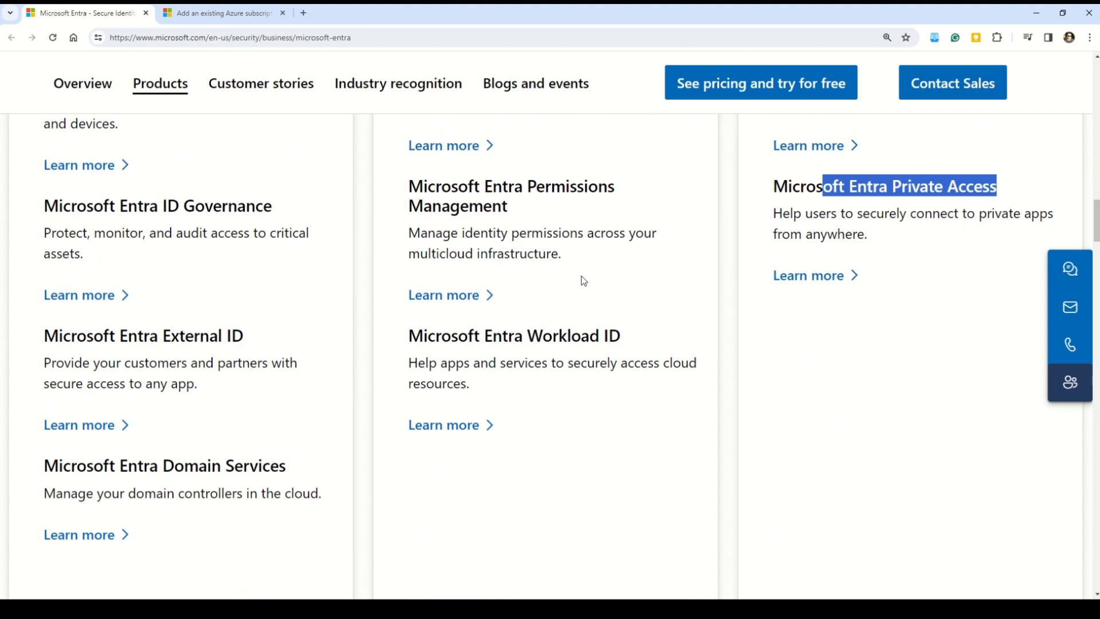
scroll(down, 3)
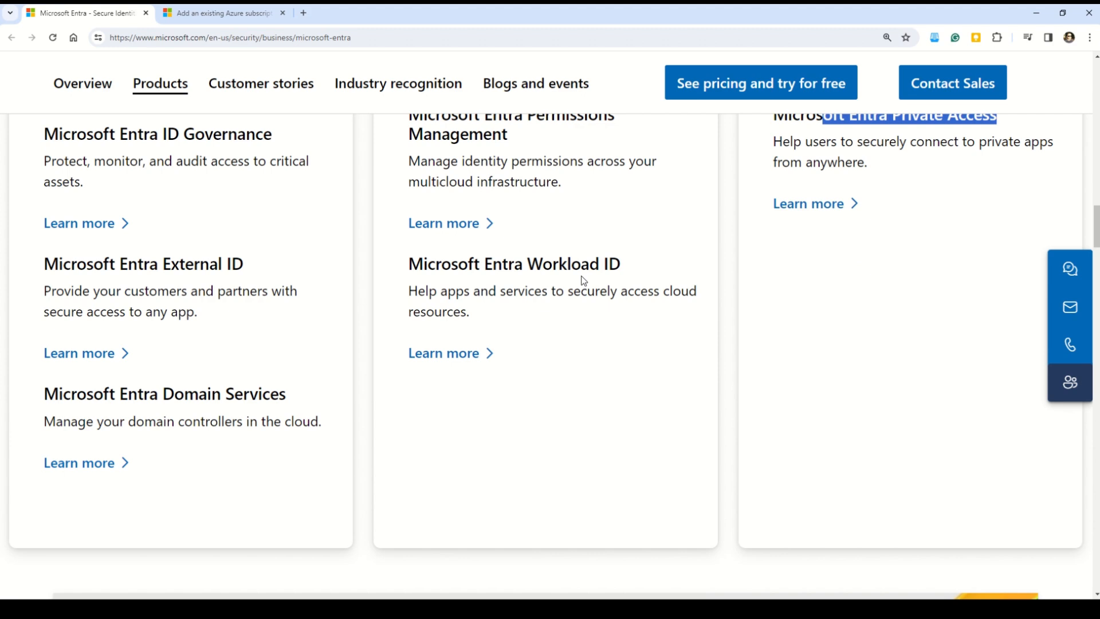
scroll(down, 3)
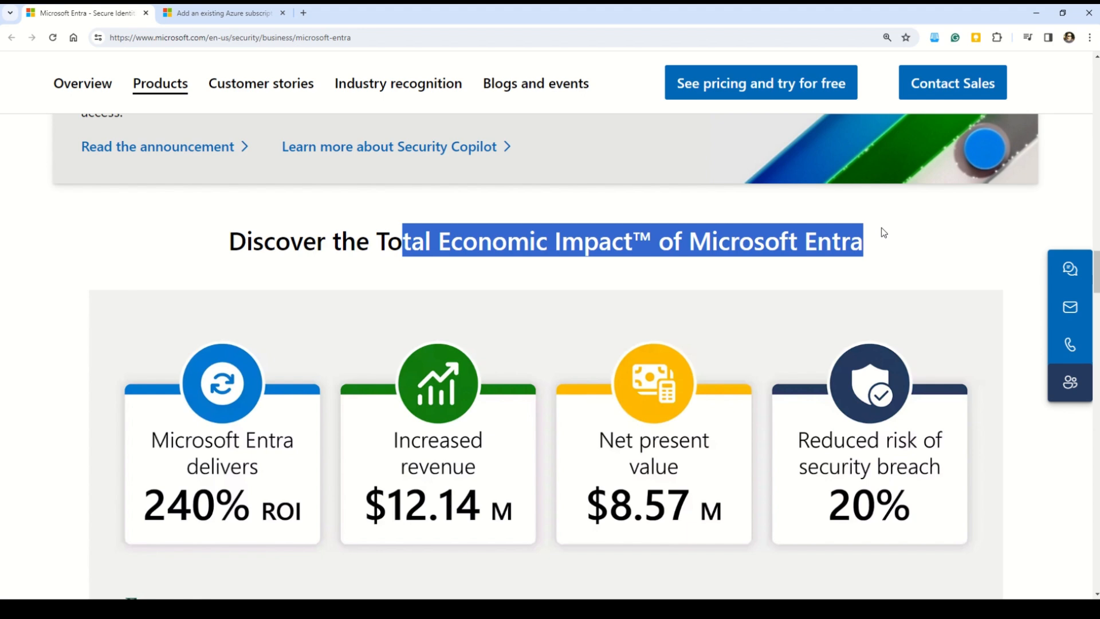
scroll(down, 3)
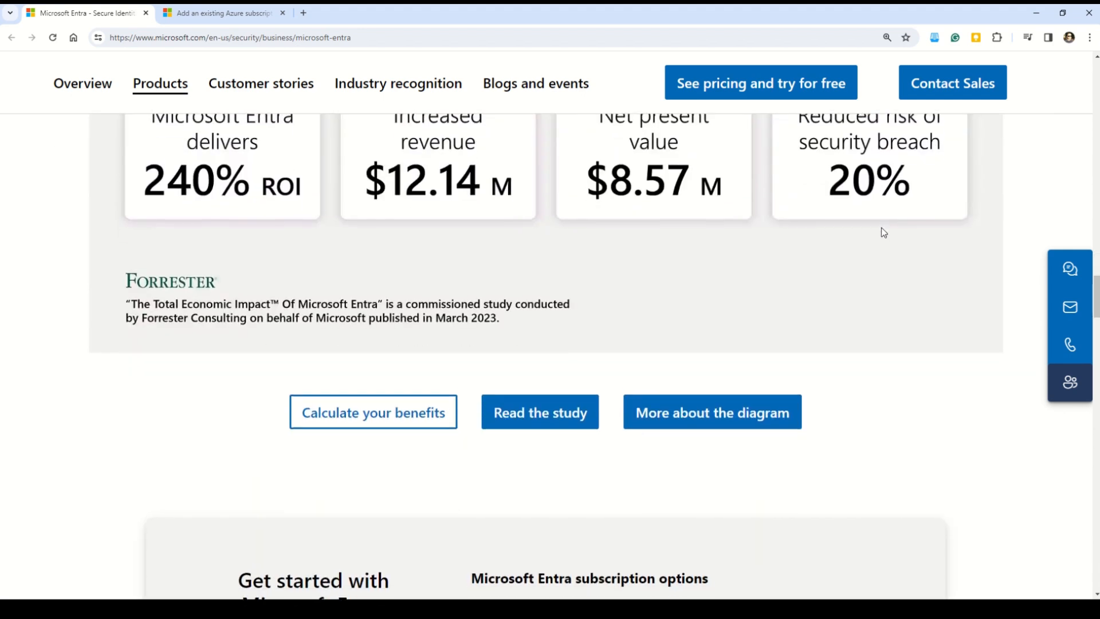
scroll(down, 3)
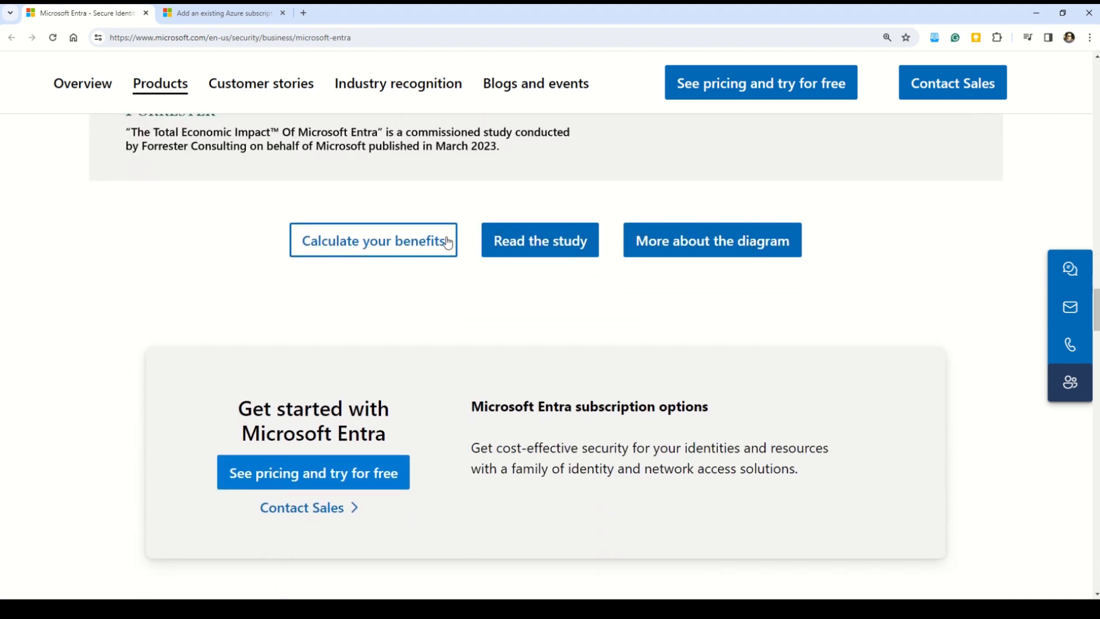
mouse_move(698, 313)
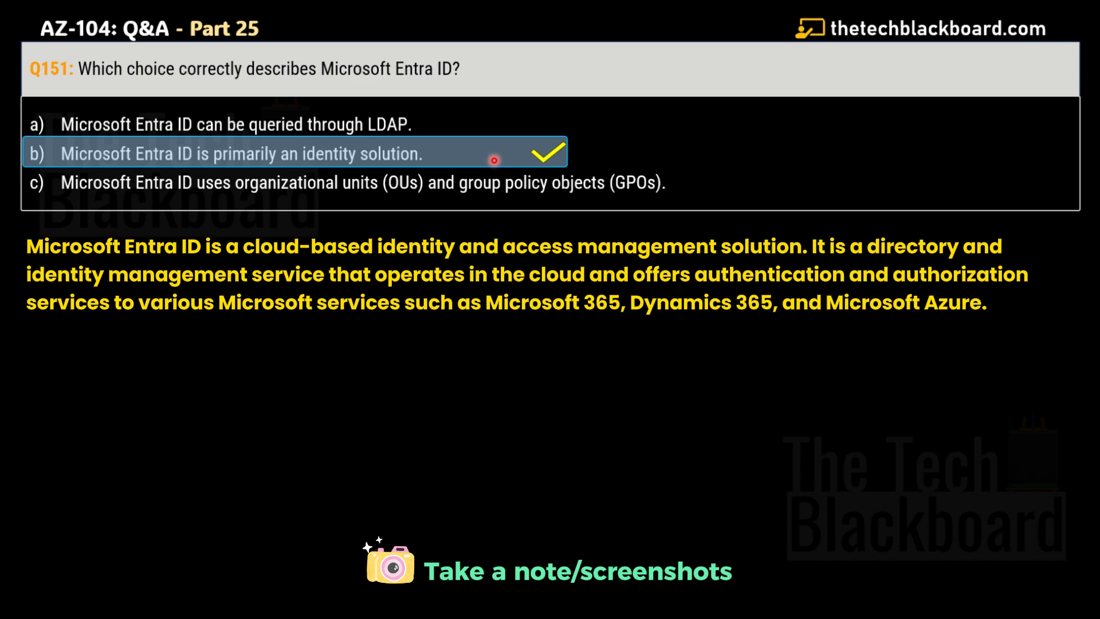
mouse_move(509, 177)
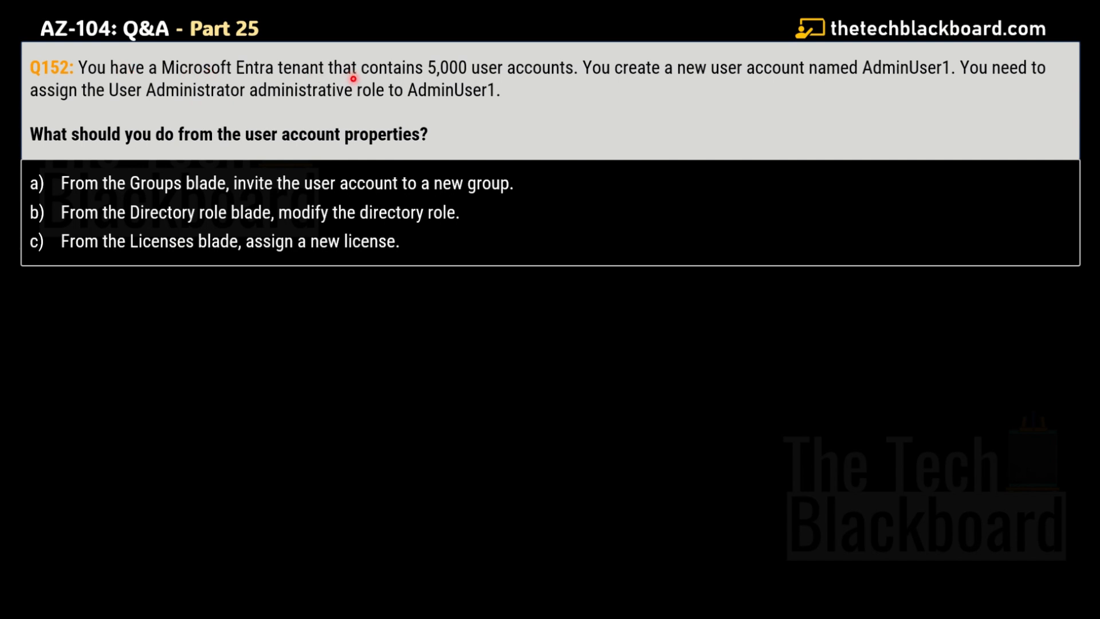
mouse_move(567, 87)
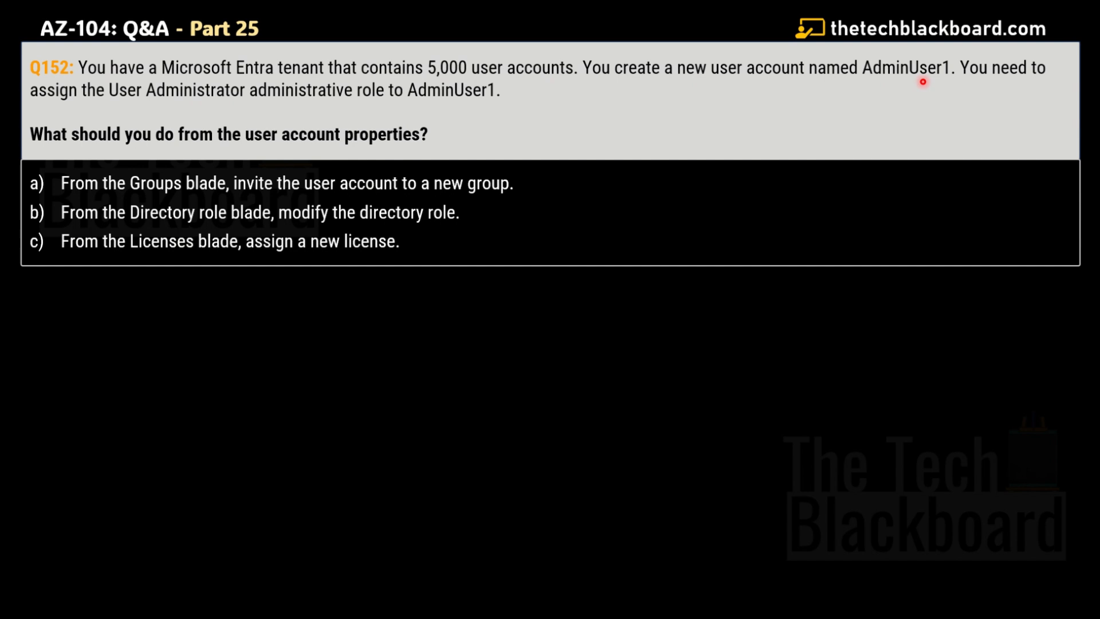
mouse_move(1037, 84)
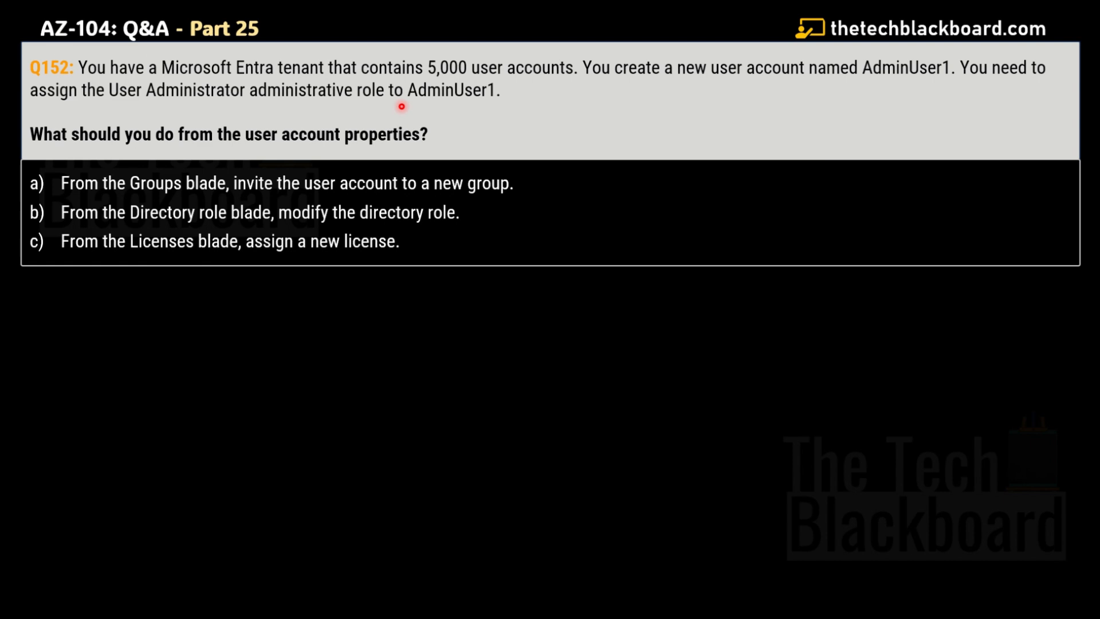
mouse_move(241, 139)
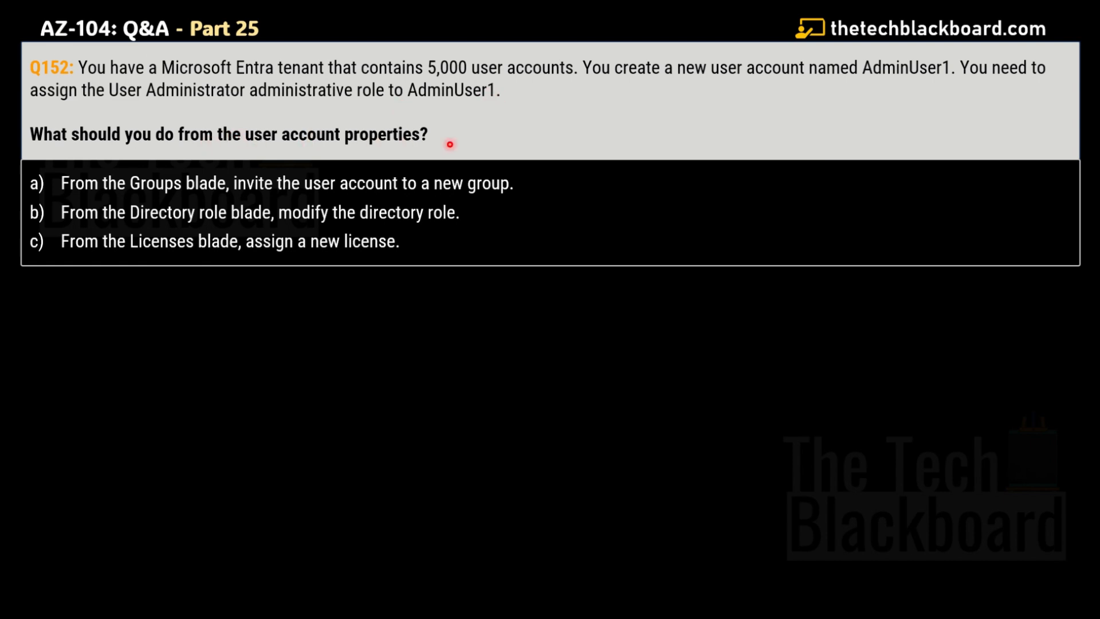
mouse_move(256, 174)
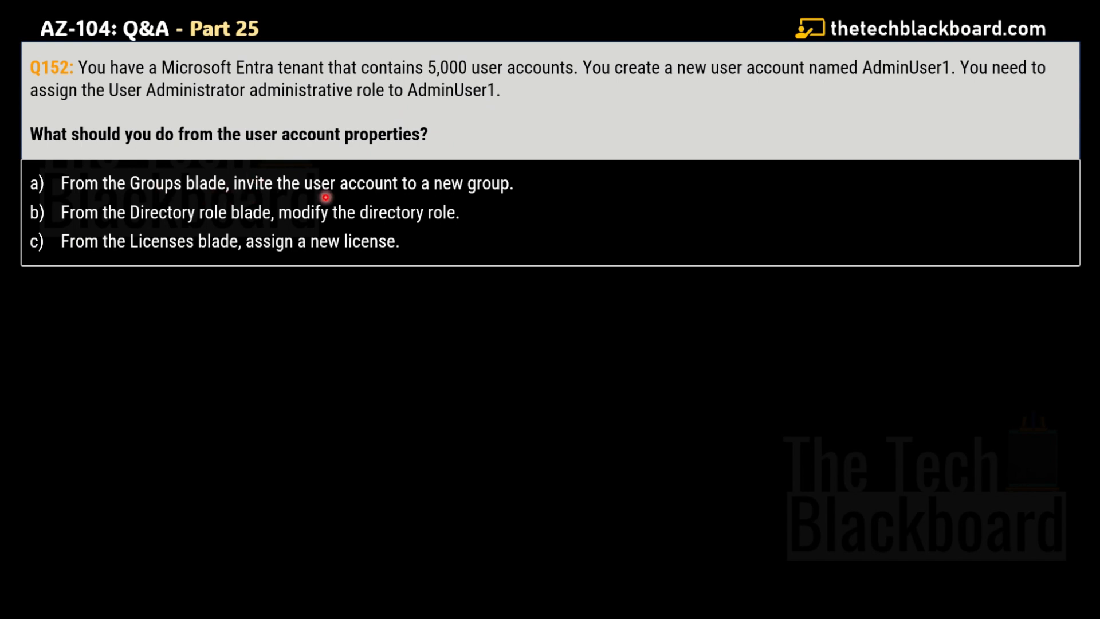
mouse_move(514, 192)
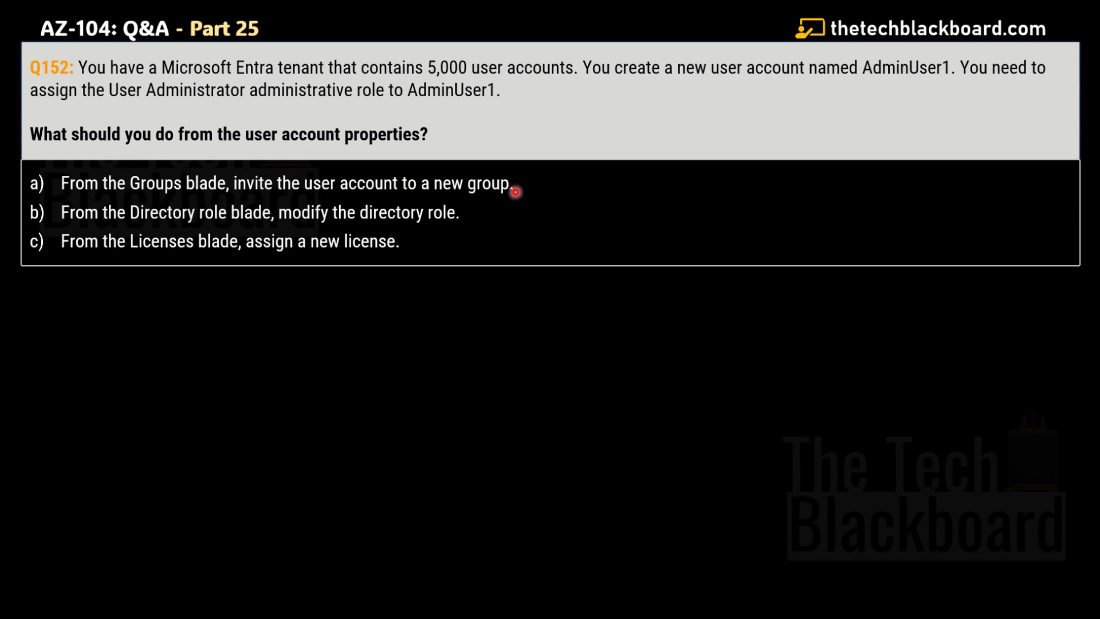
mouse_move(251, 226)
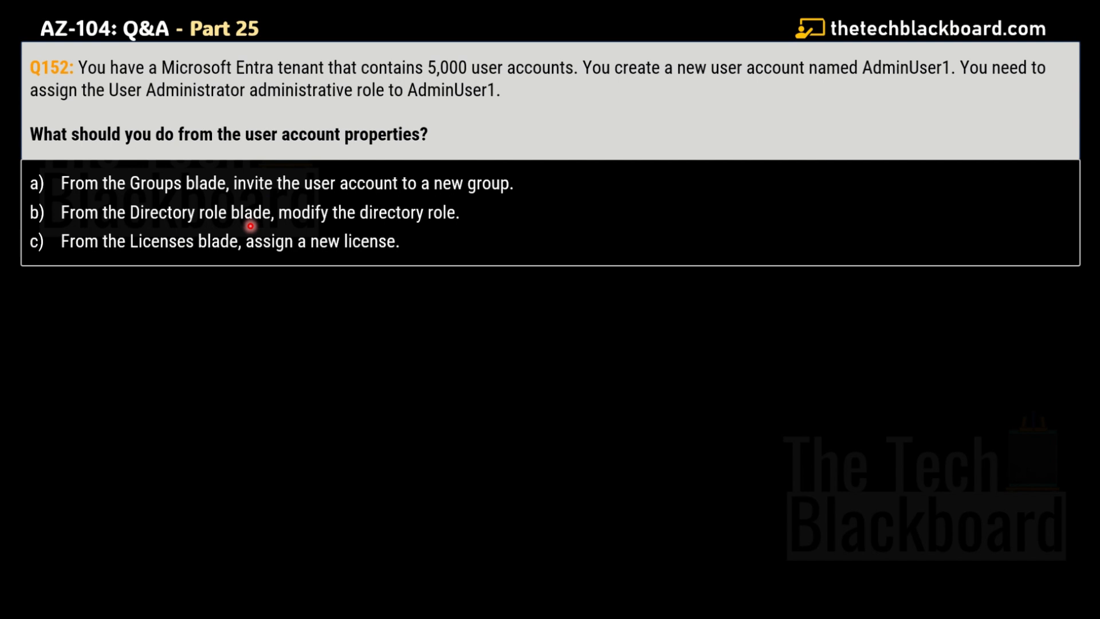
mouse_move(440, 218)
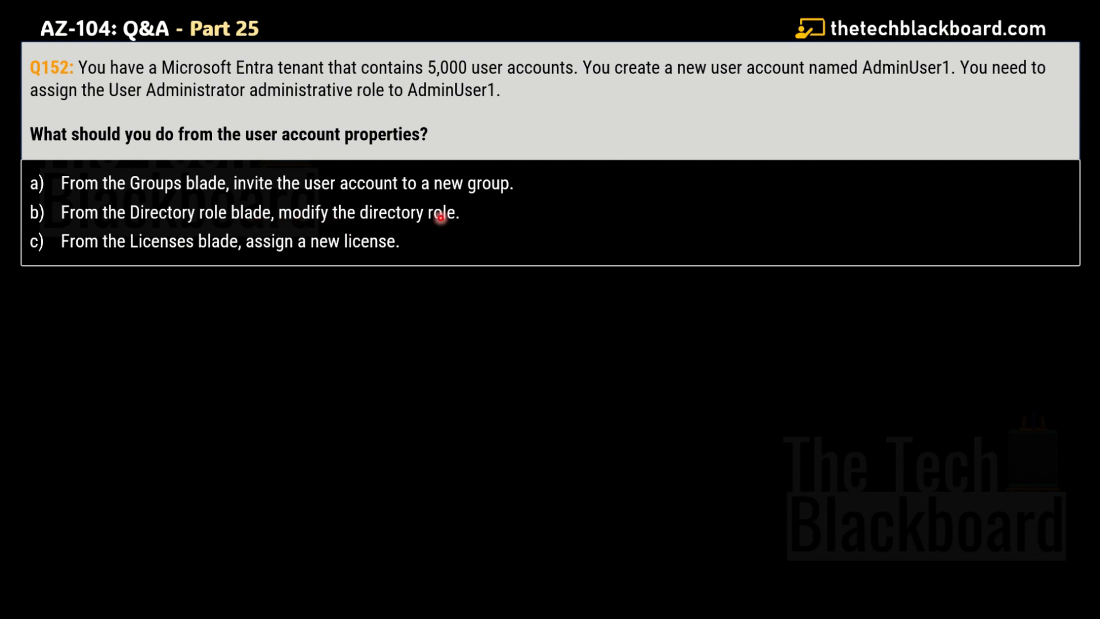
mouse_move(139, 250)
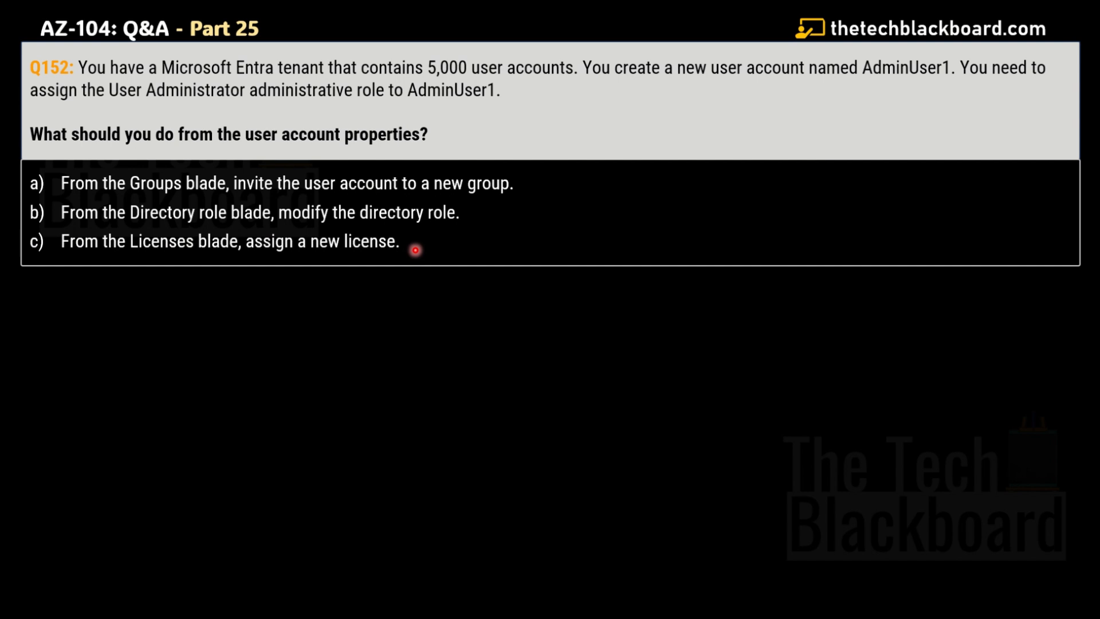
Reveal question 152's answer: option b, modify the directory role from the Directory role blade
click(260, 213)
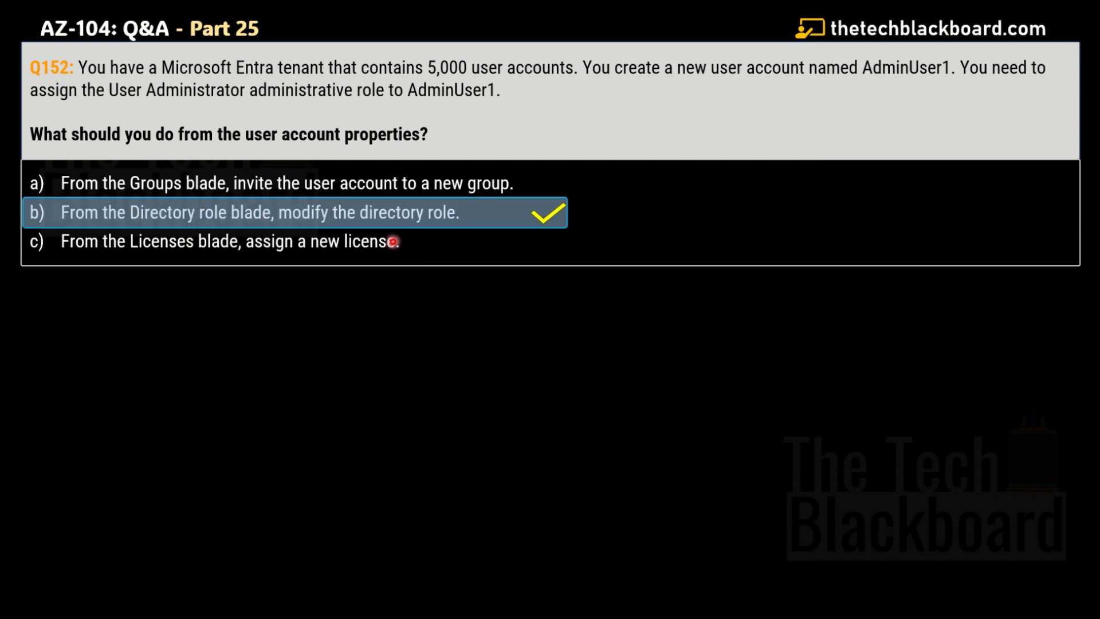
mouse_move(387, 218)
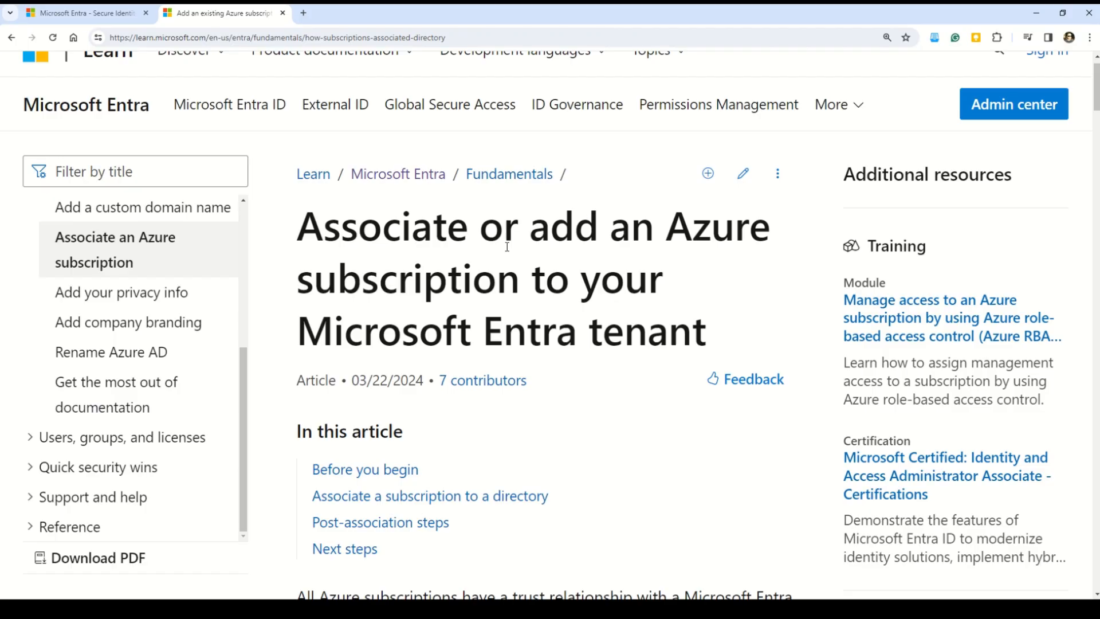
mouse_move(466, 242)
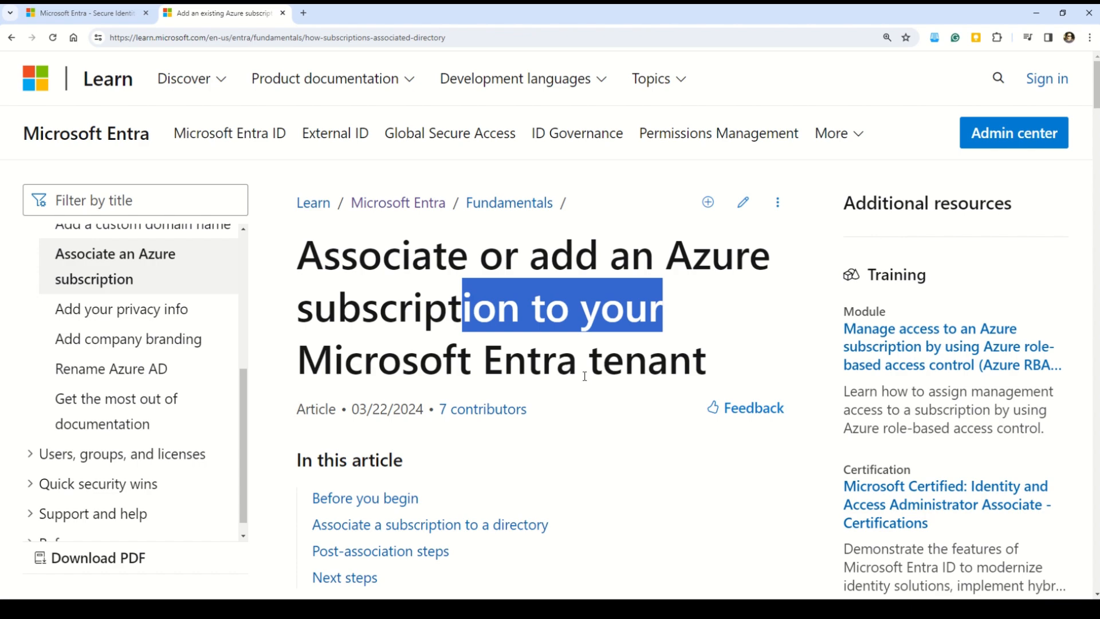
Read the article introduction, highlighting the subscription trust-relationship paragraphs, down to Before you begin
scroll(down, 3)
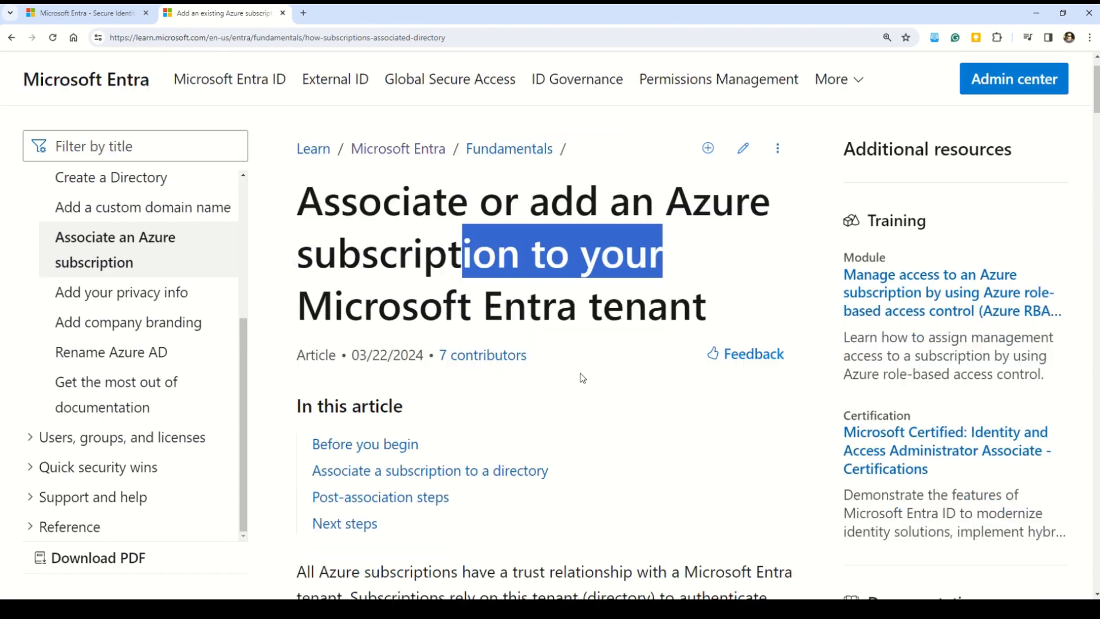
scroll(down, 3)
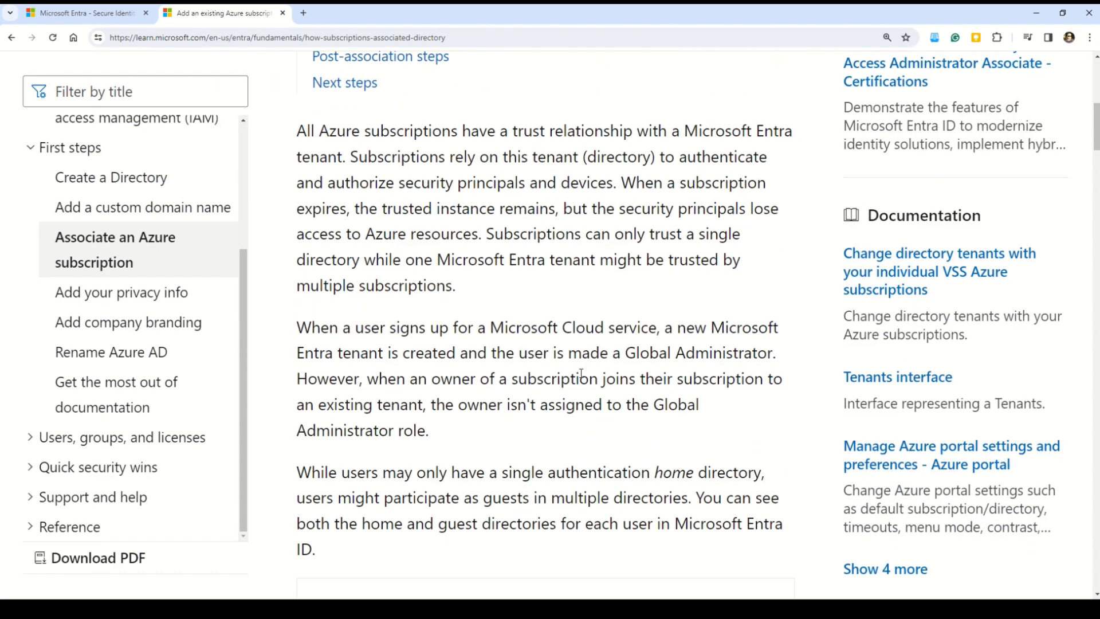
drag(356, 157, 609, 472)
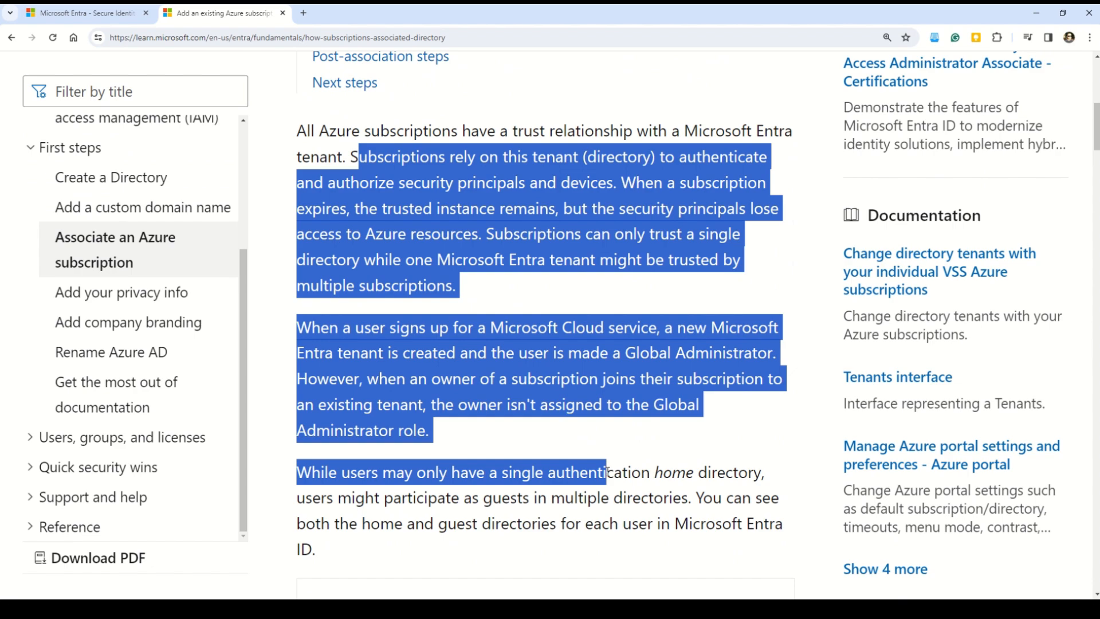
scroll(down, 3)
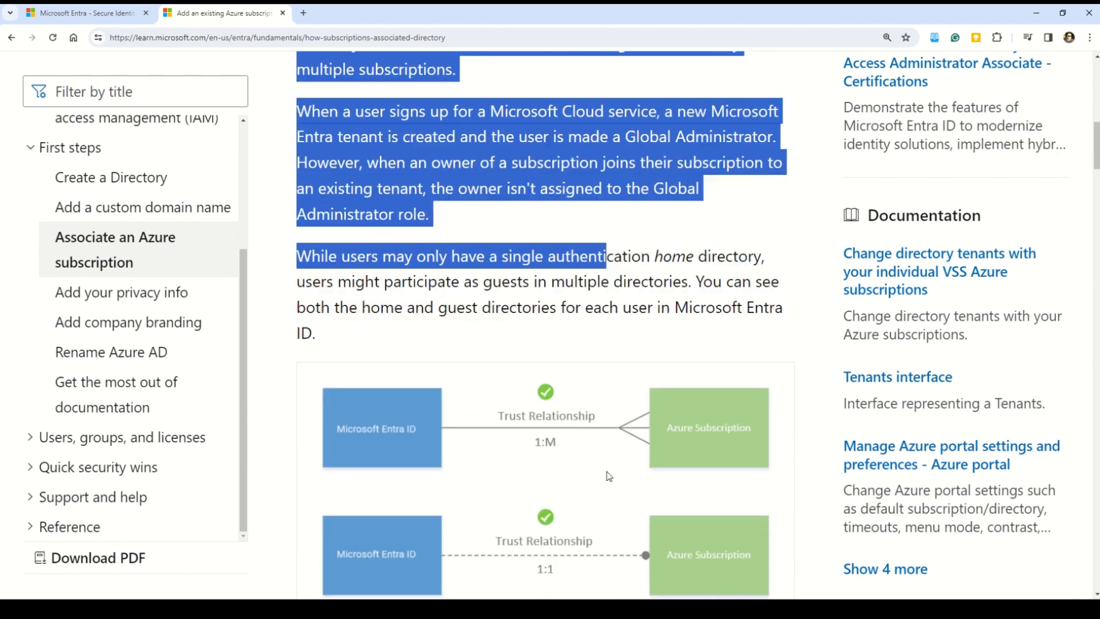
scroll(down, 3)
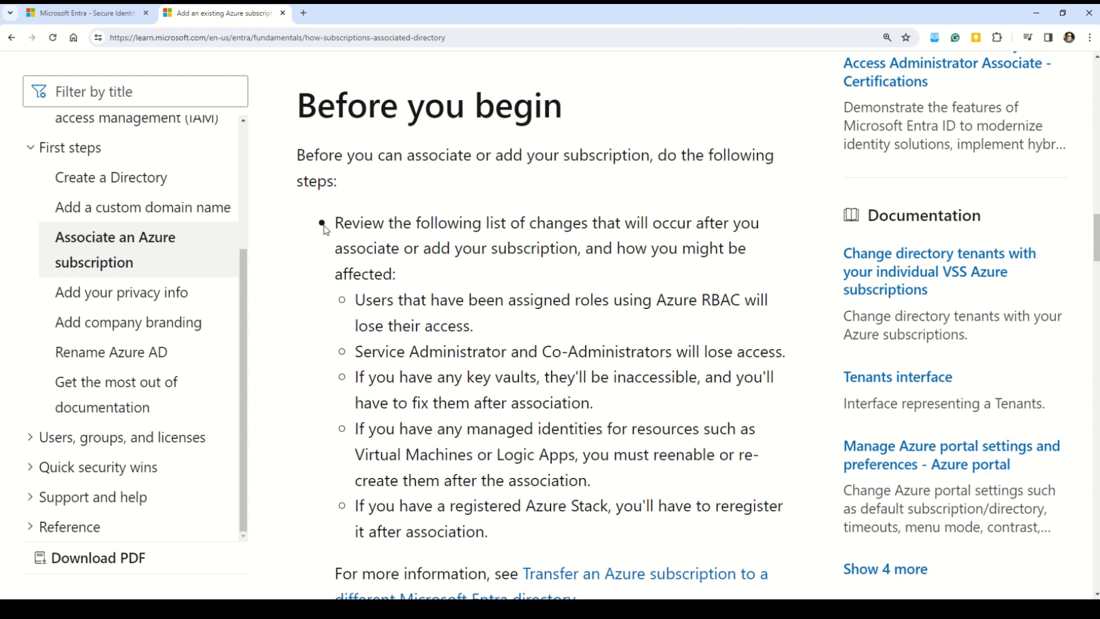
mouse_move(640, 154)
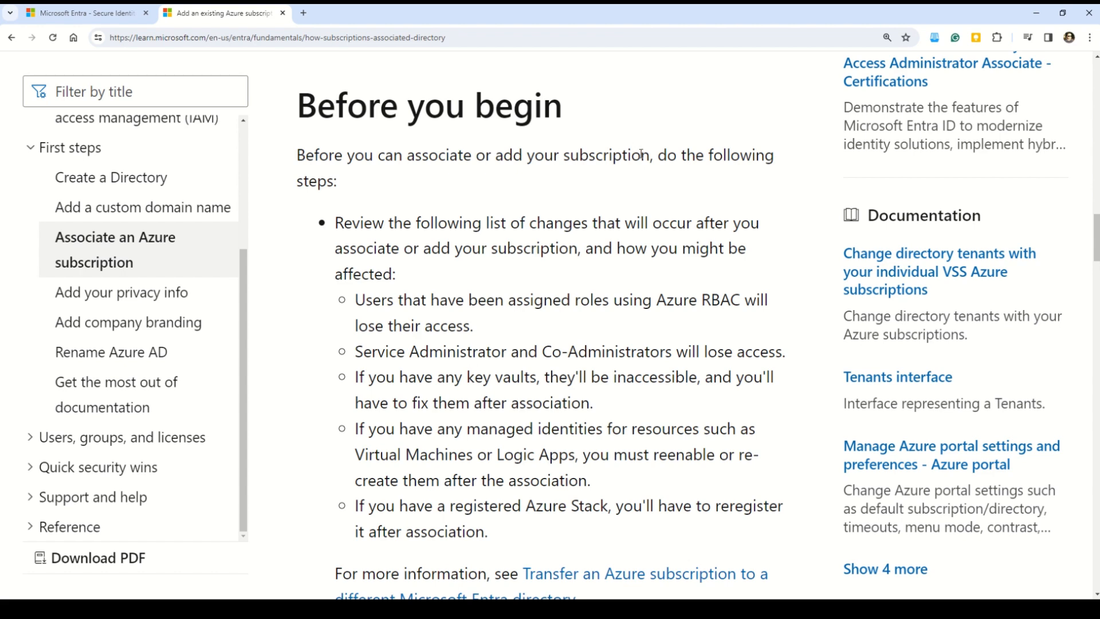
Review the Before you begin prerequisites, highlighting the sign-in account and exist-in-both-directories requirements
scroll(down, 3)
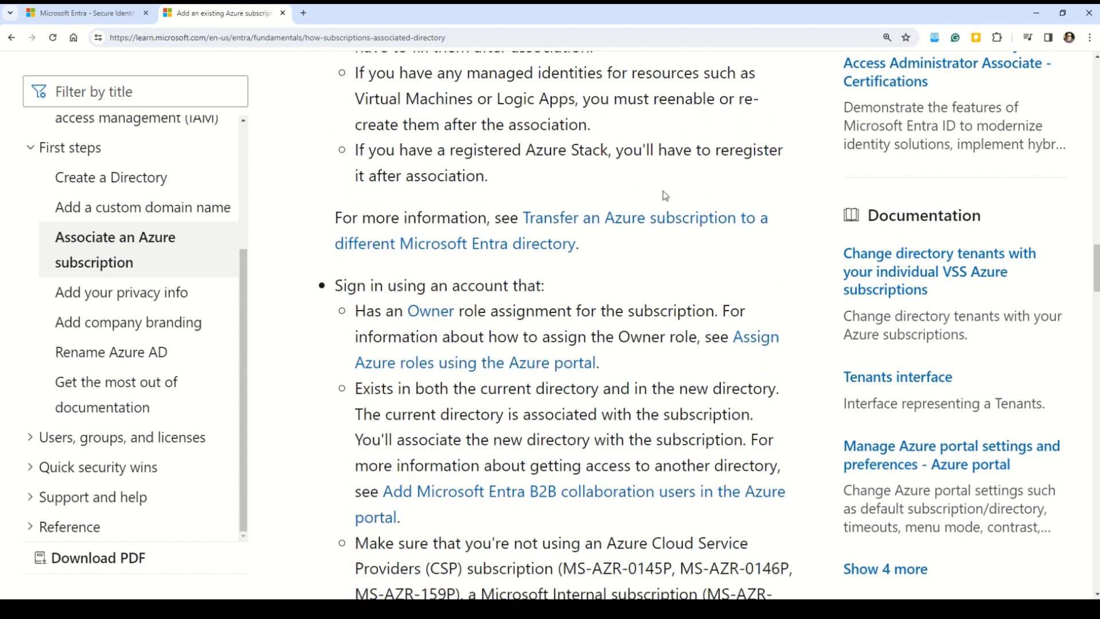
scroll(down, 3)
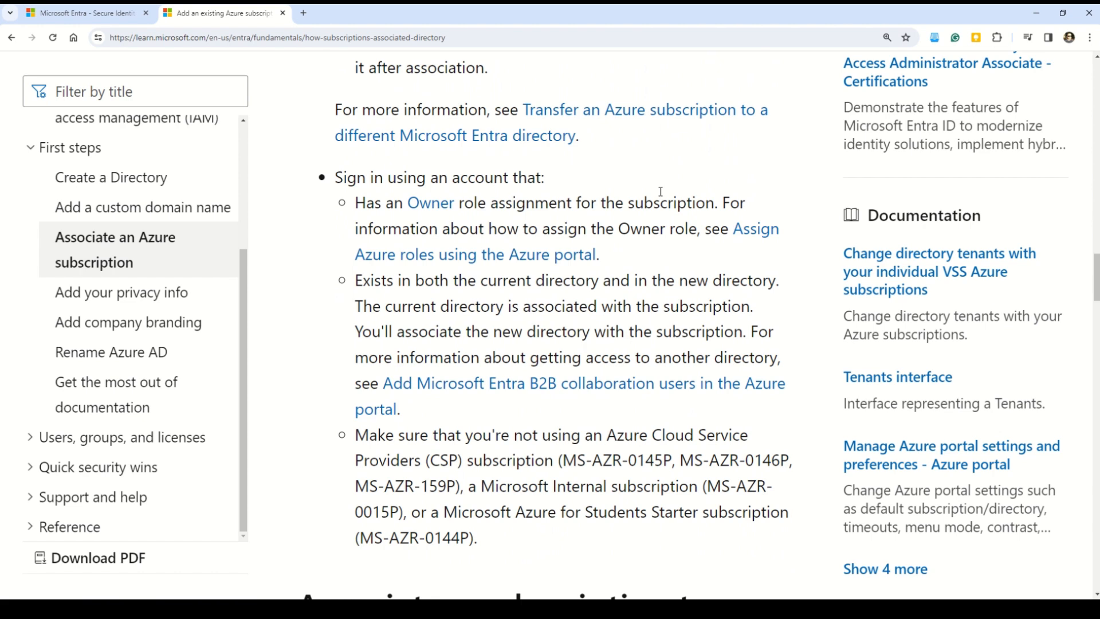
drag(343, 176, 543, 177)
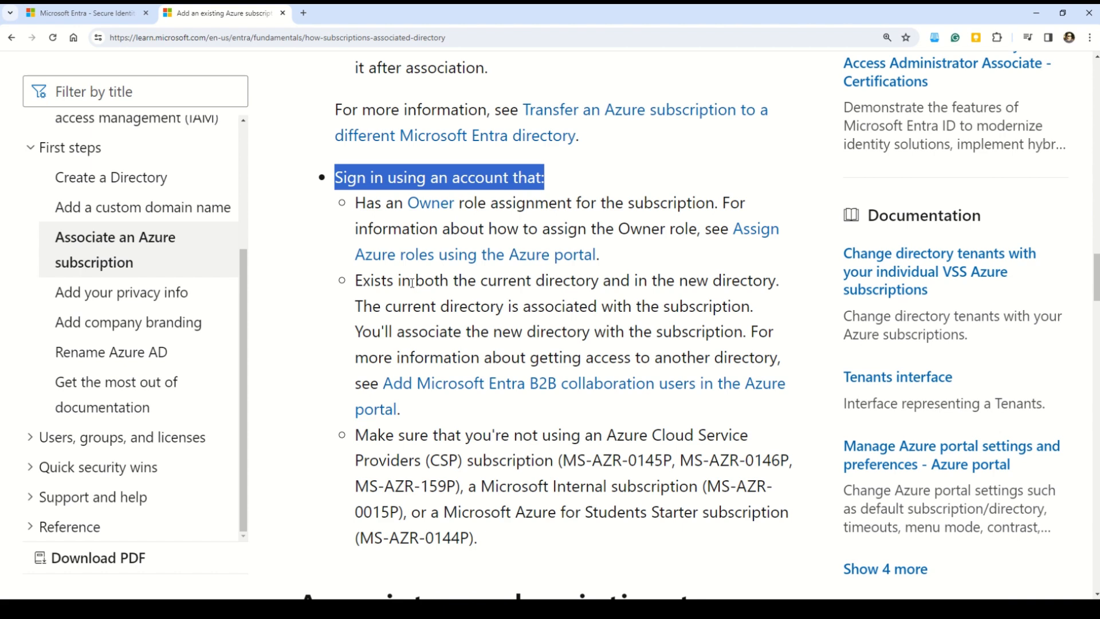
drag(381, 280, 645, 280)
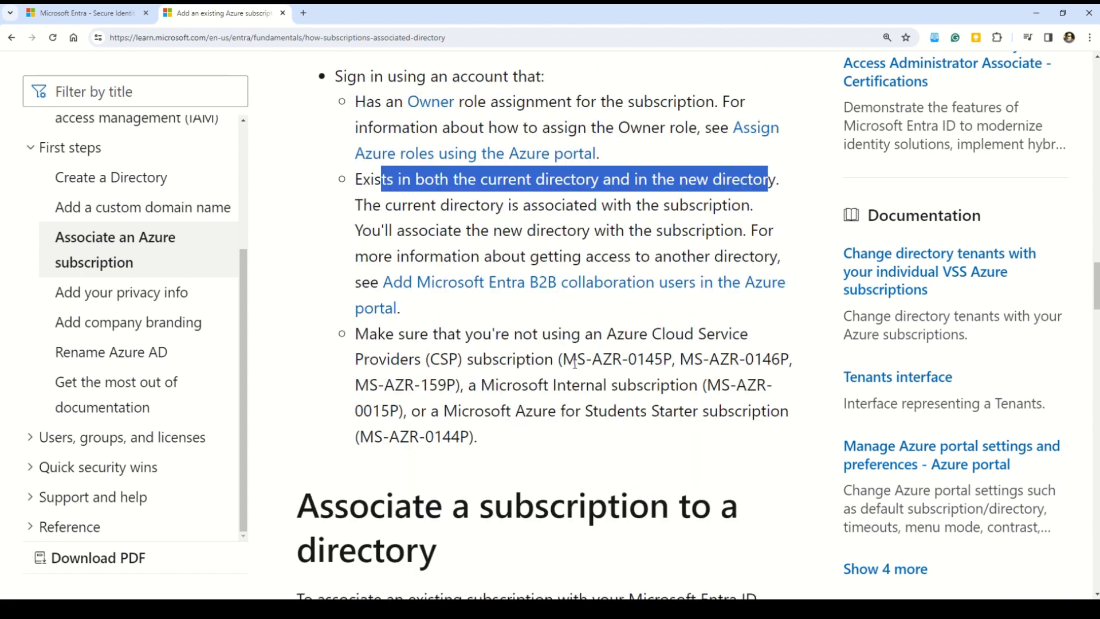
scroll(down, 3)
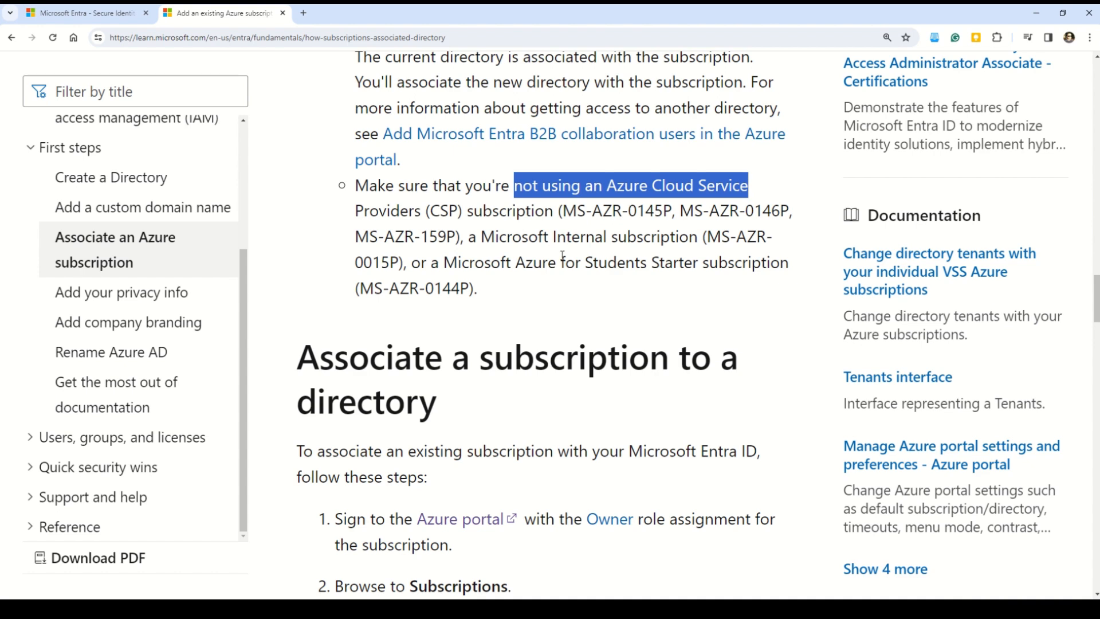
scroll(down, 3)
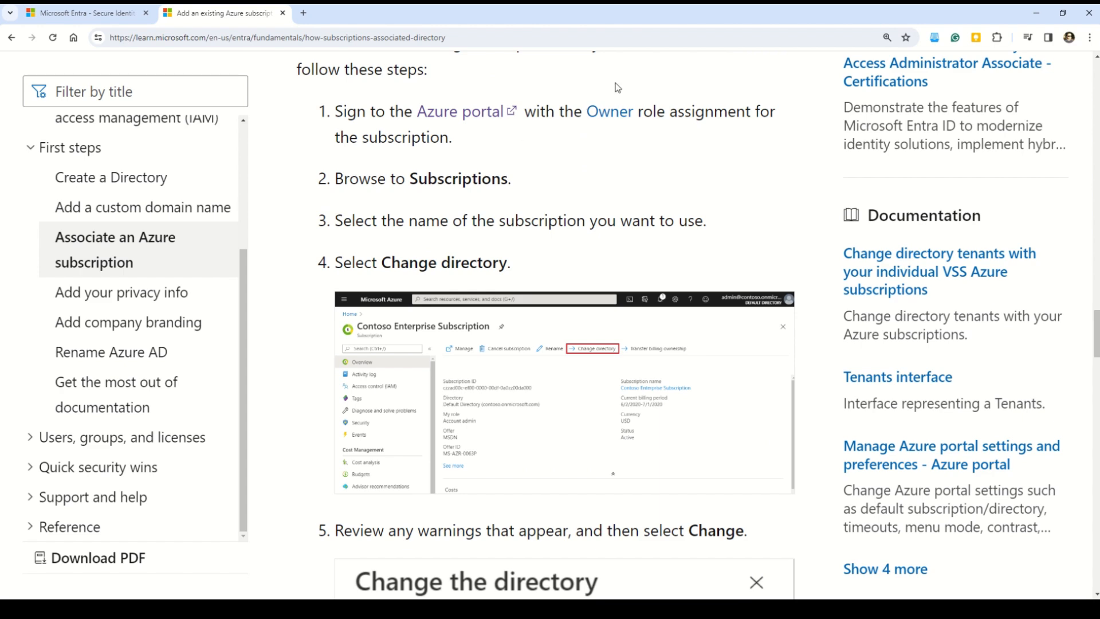
mouse_move(726, 136)
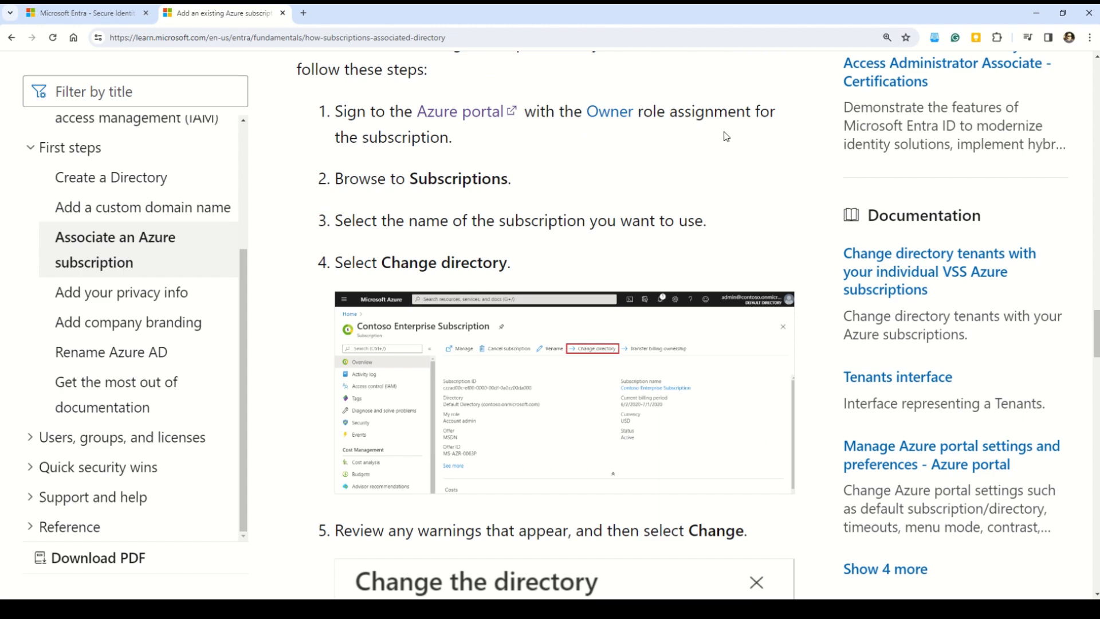
mouse_move(460, 198)
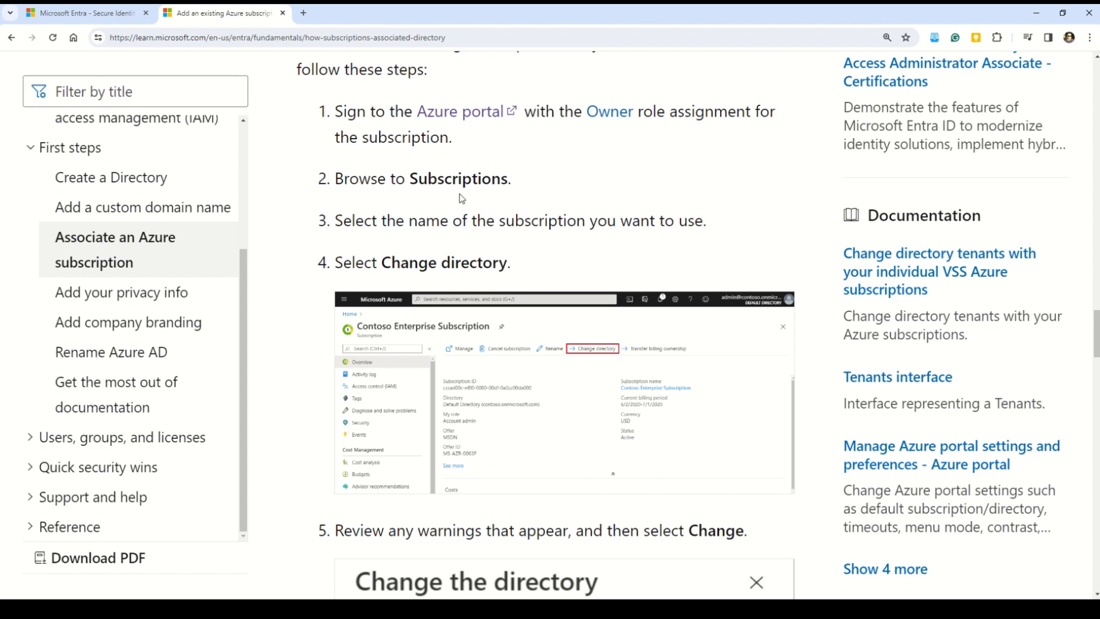
Read association steps 1–4 down to the Contoso subscription overview screenshot with Change directory marked
drag(371, 220, 601, 220)
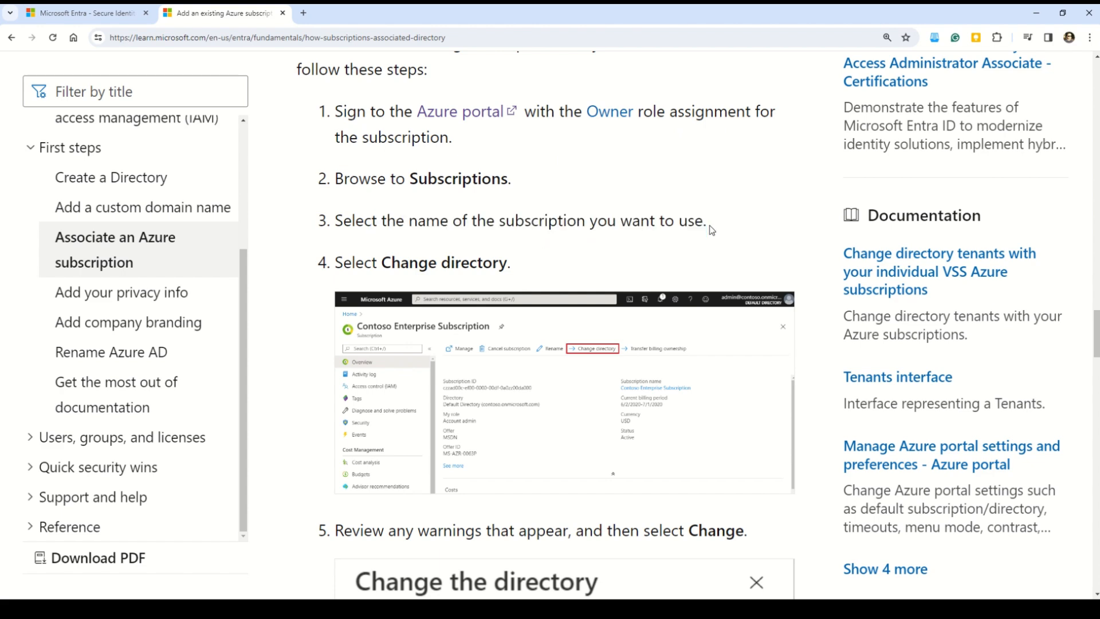
scroll(down, 3)
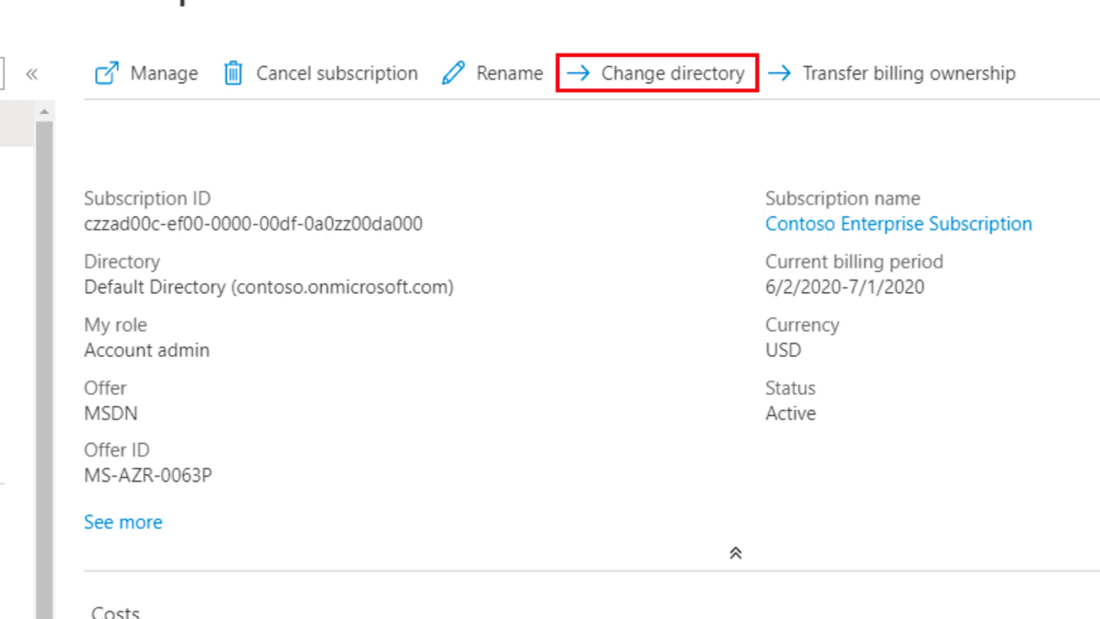
Zoom in and read steps 5 and 6, highlighting the Switch directories sentence
click(655, 73)
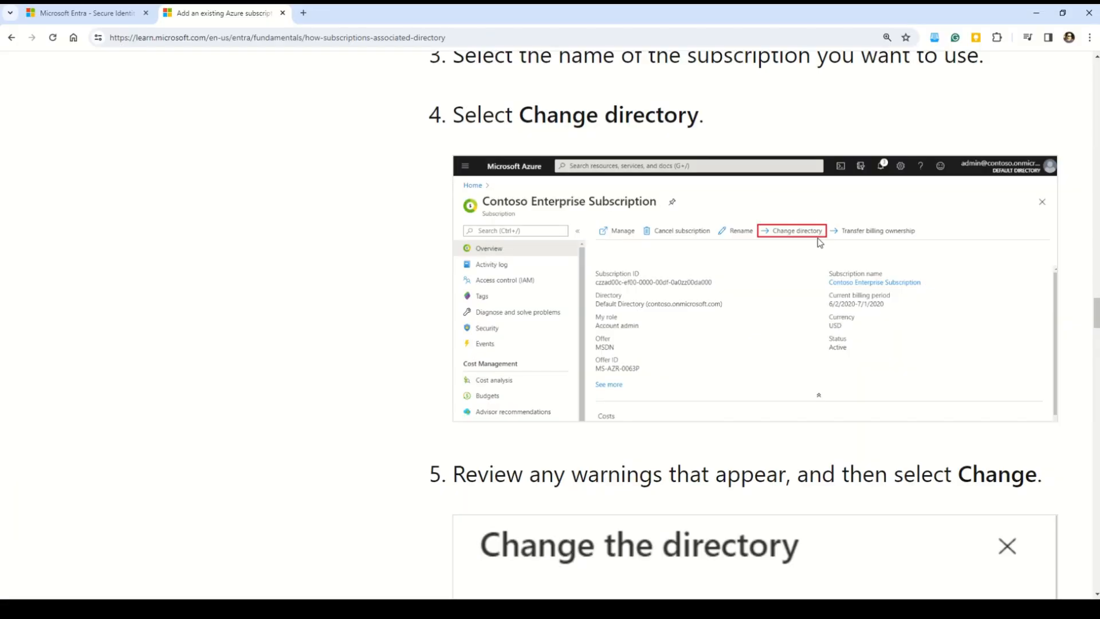
scroll(down, 3)
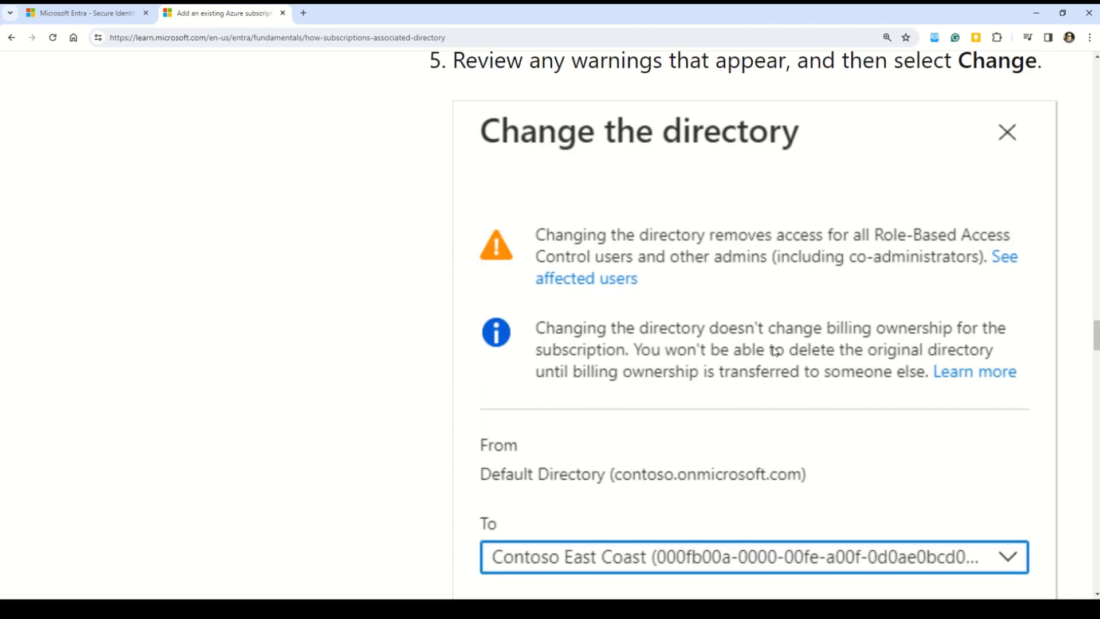
scroll(down, 3)
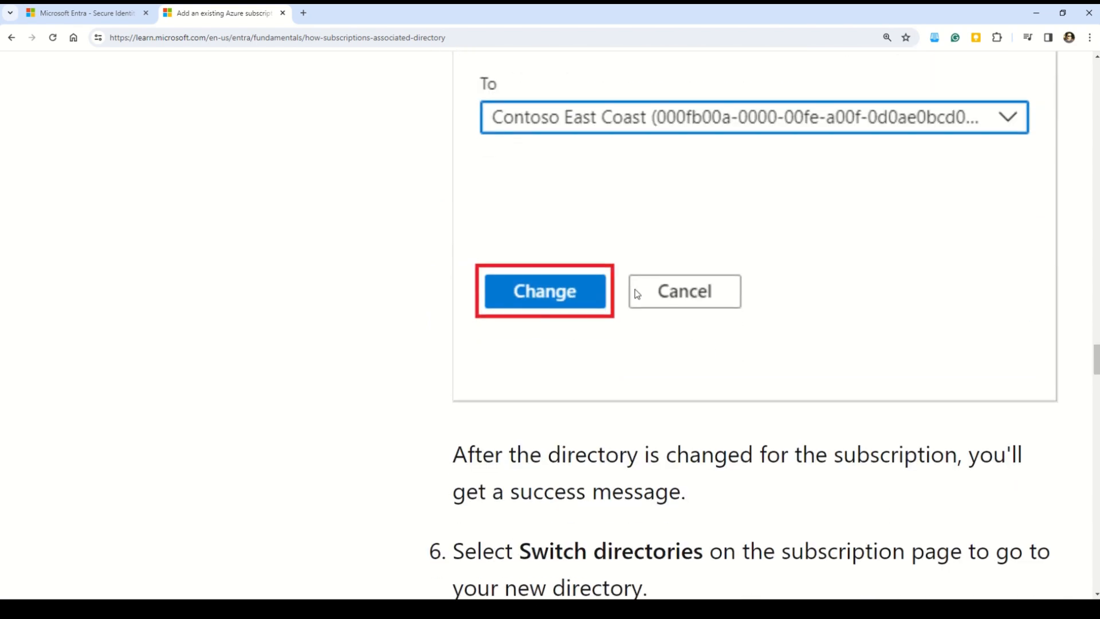
scroll(down, 3)
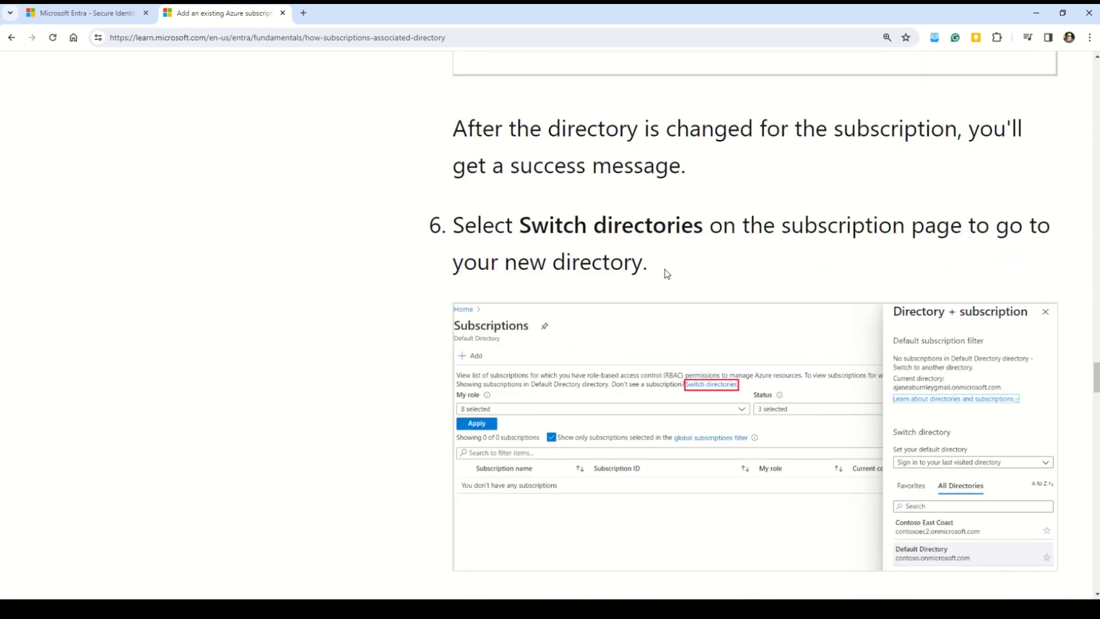
drag(562, 225, 863, 224)
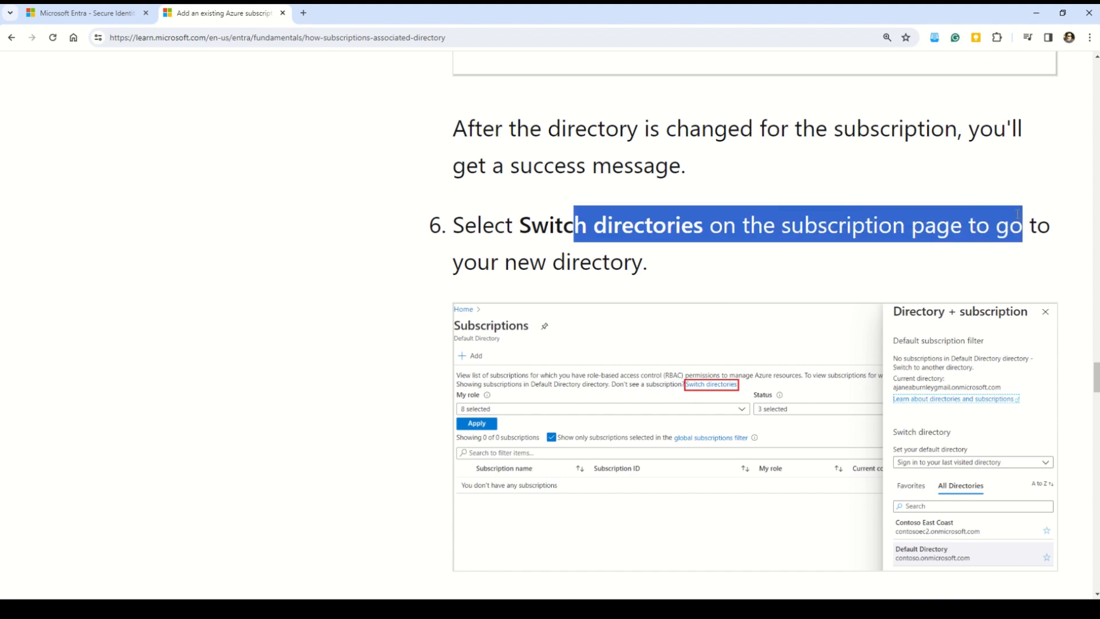
scroll(down, 3)
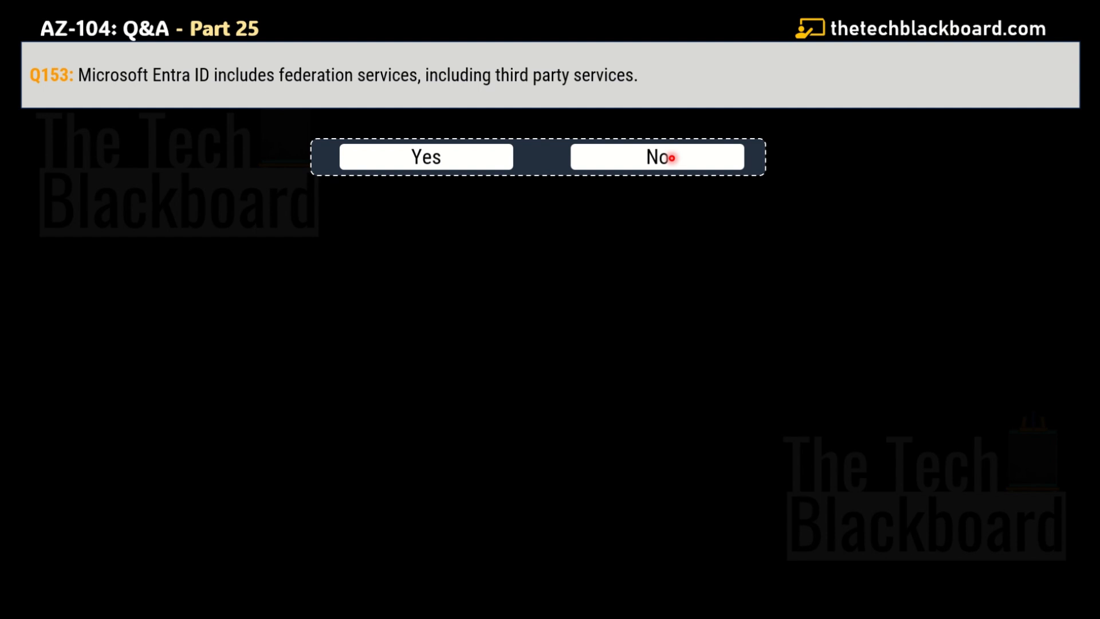
Answer No to question 153 on whether Entra ID includes third-party federation services
click(424, 157)
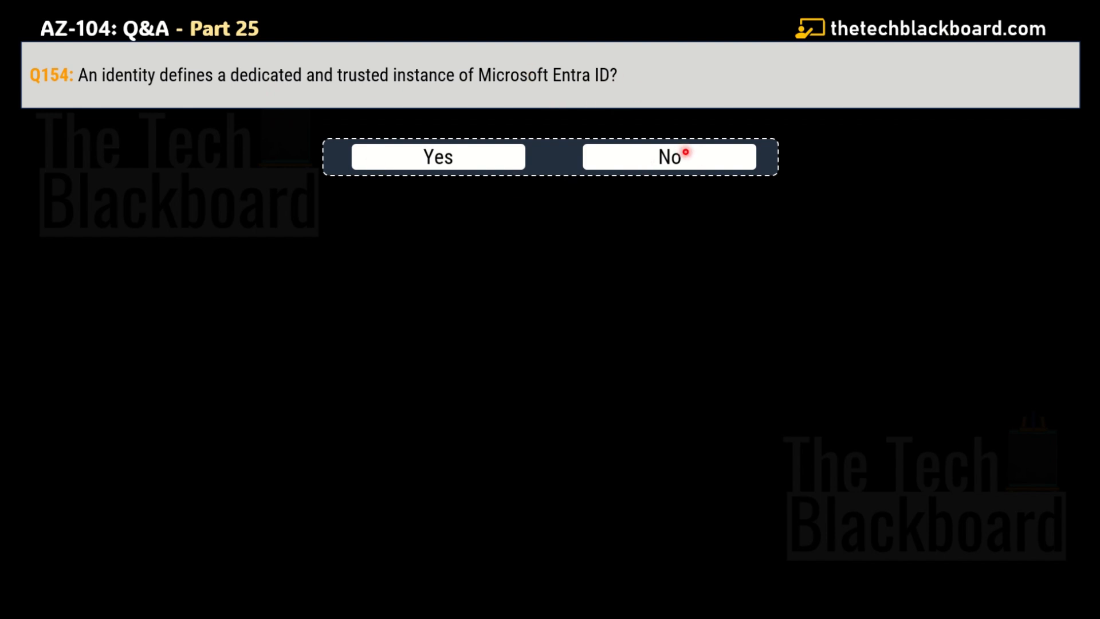
Answer No to question 154 on whether an identity defines a dedicated trusted Entra ID instance
click(668, 157)
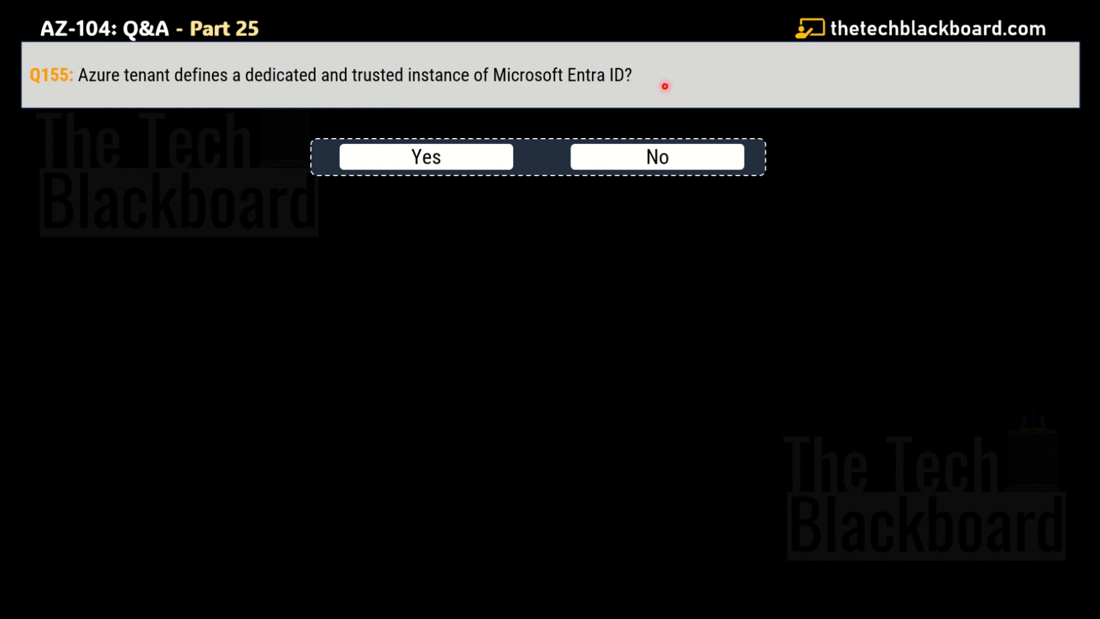
mouse_move(507, 150)
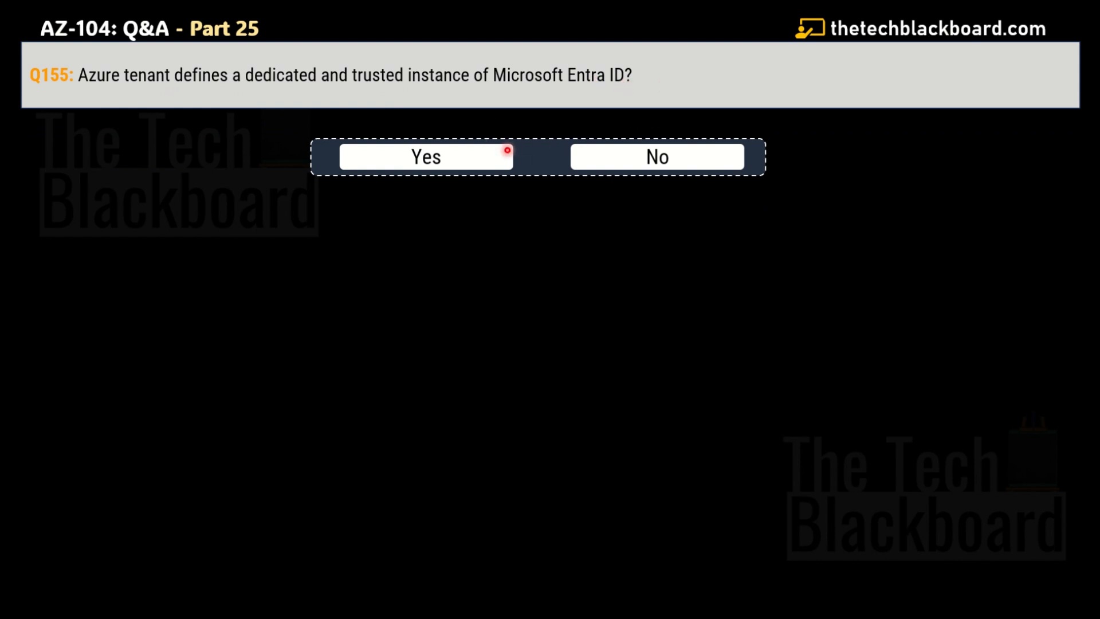
Answer Yes to question 155: an Azure tenant defines a dedicated, trusted Entra ID instance
click(425, 157)
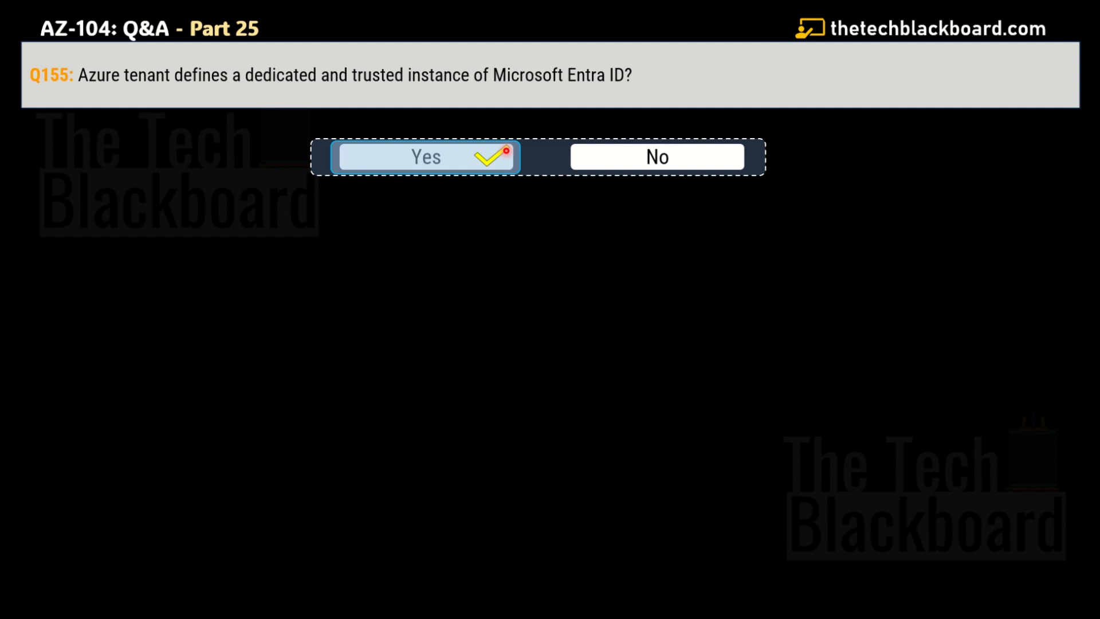